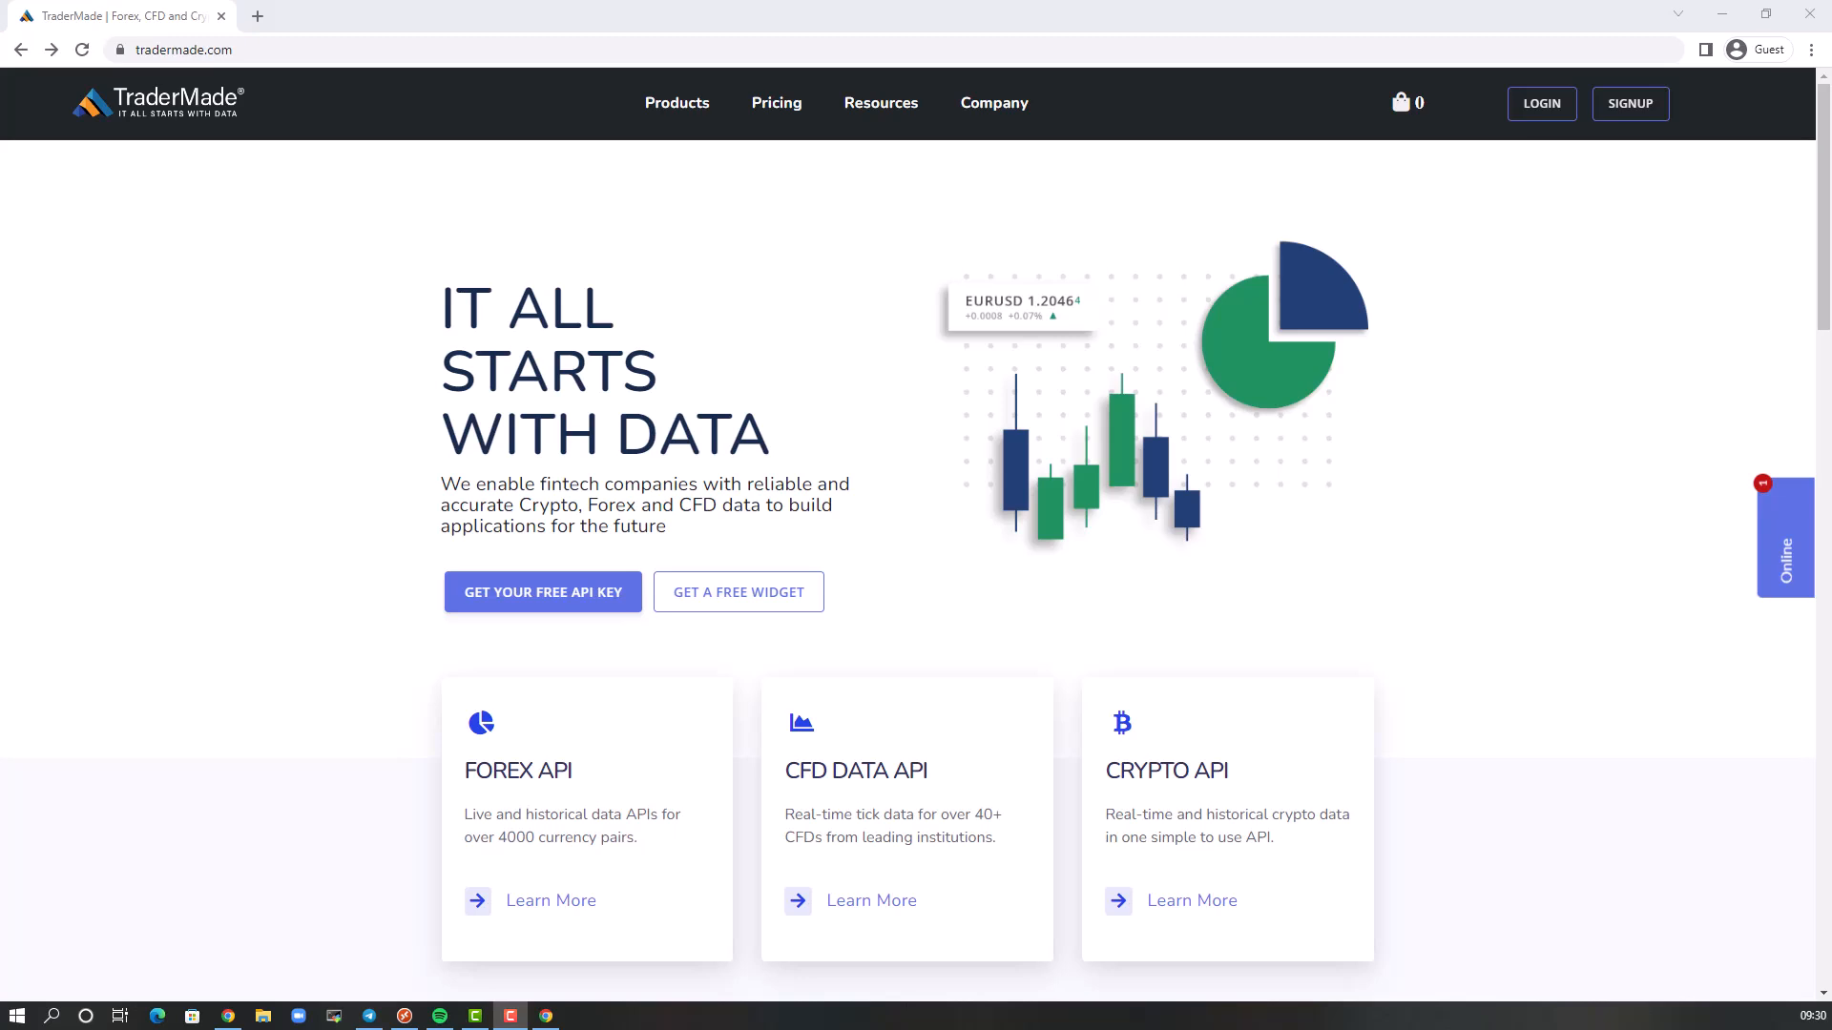
{"action": "mouse_move", "coordinate": [568, 620]}
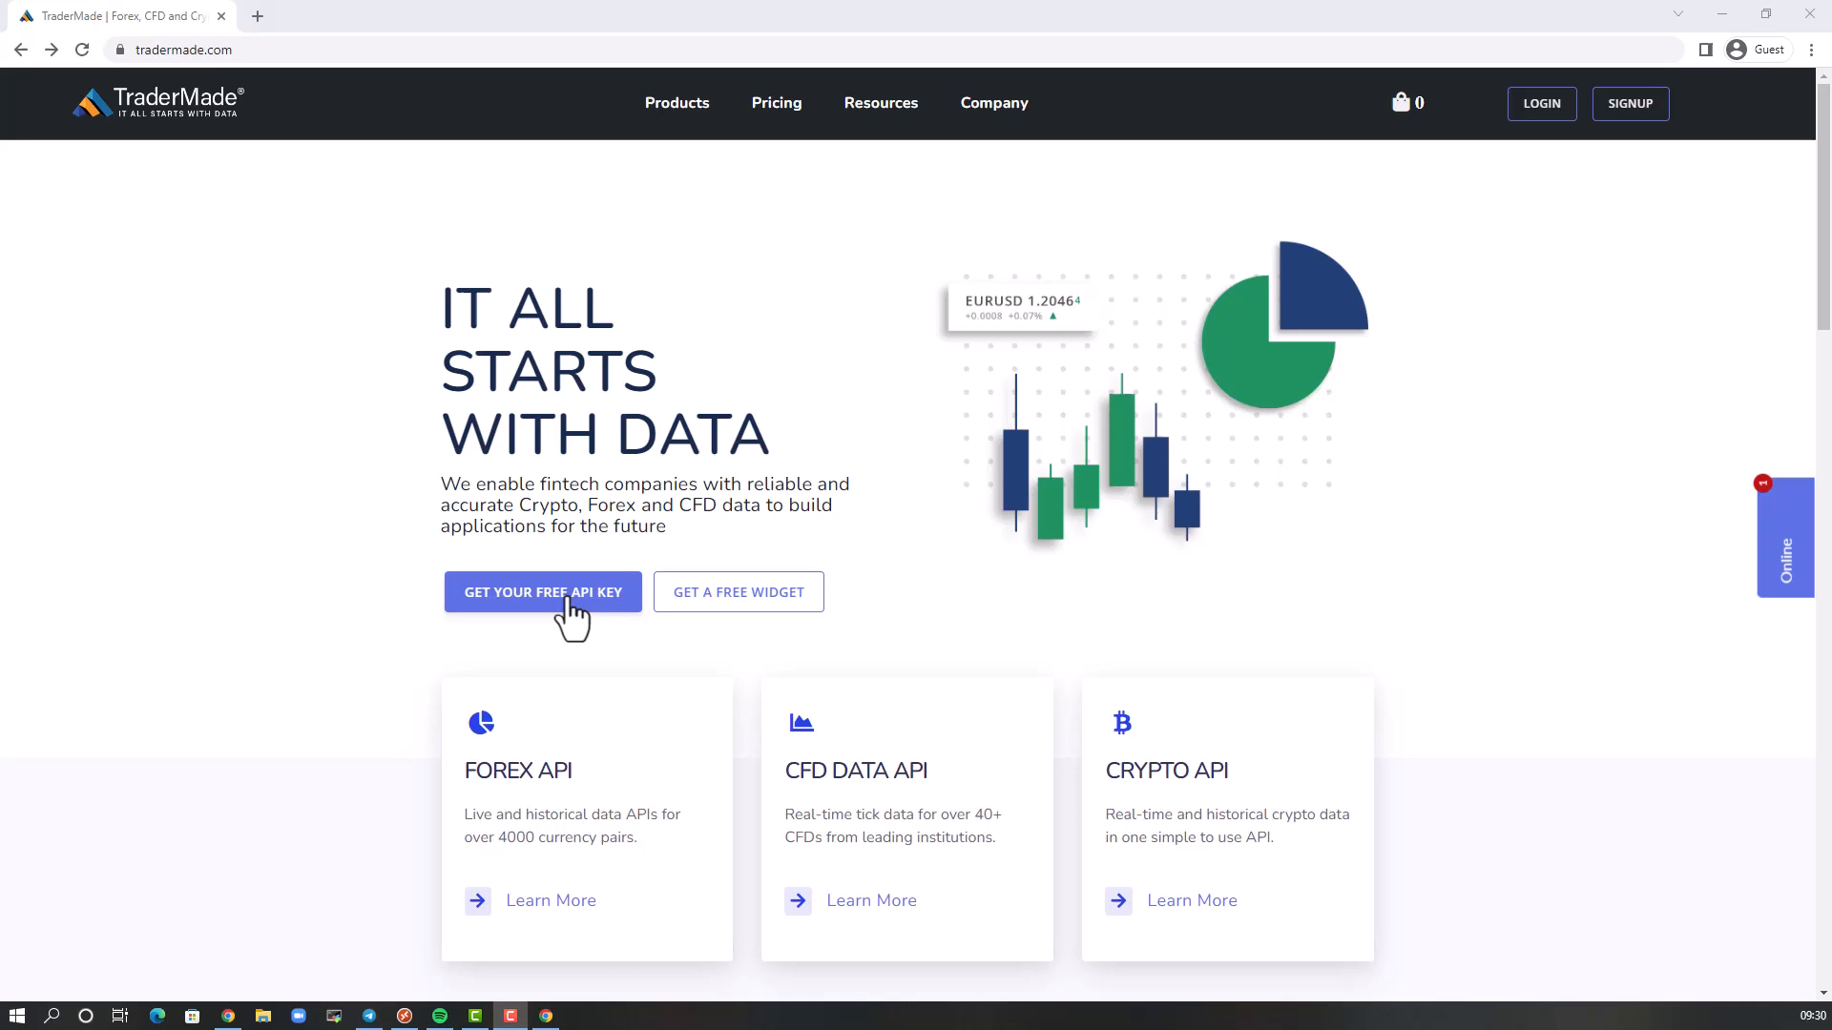
Step: Follow the GET YOUR FREE API KEY link to start signing up
{"action": "left_click", "coordinate": [542, 591]}
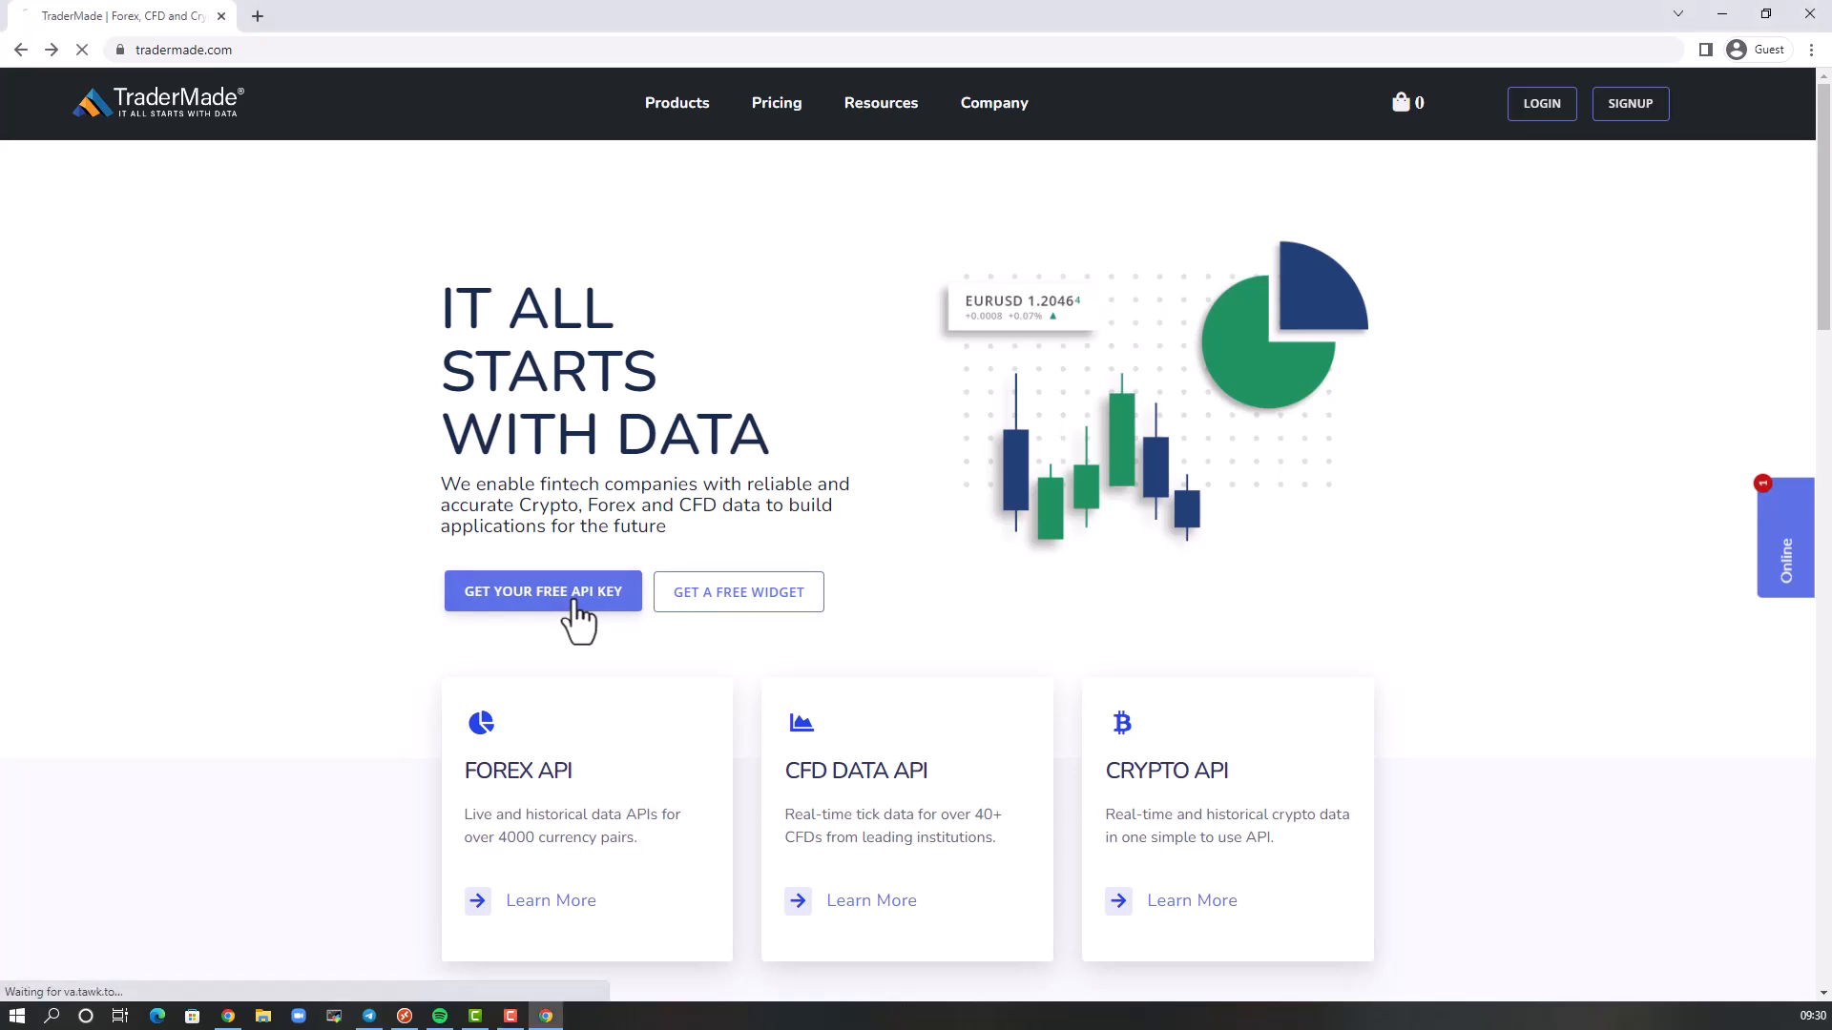
{"action": "left_click", "coordinate": [542, 591]}
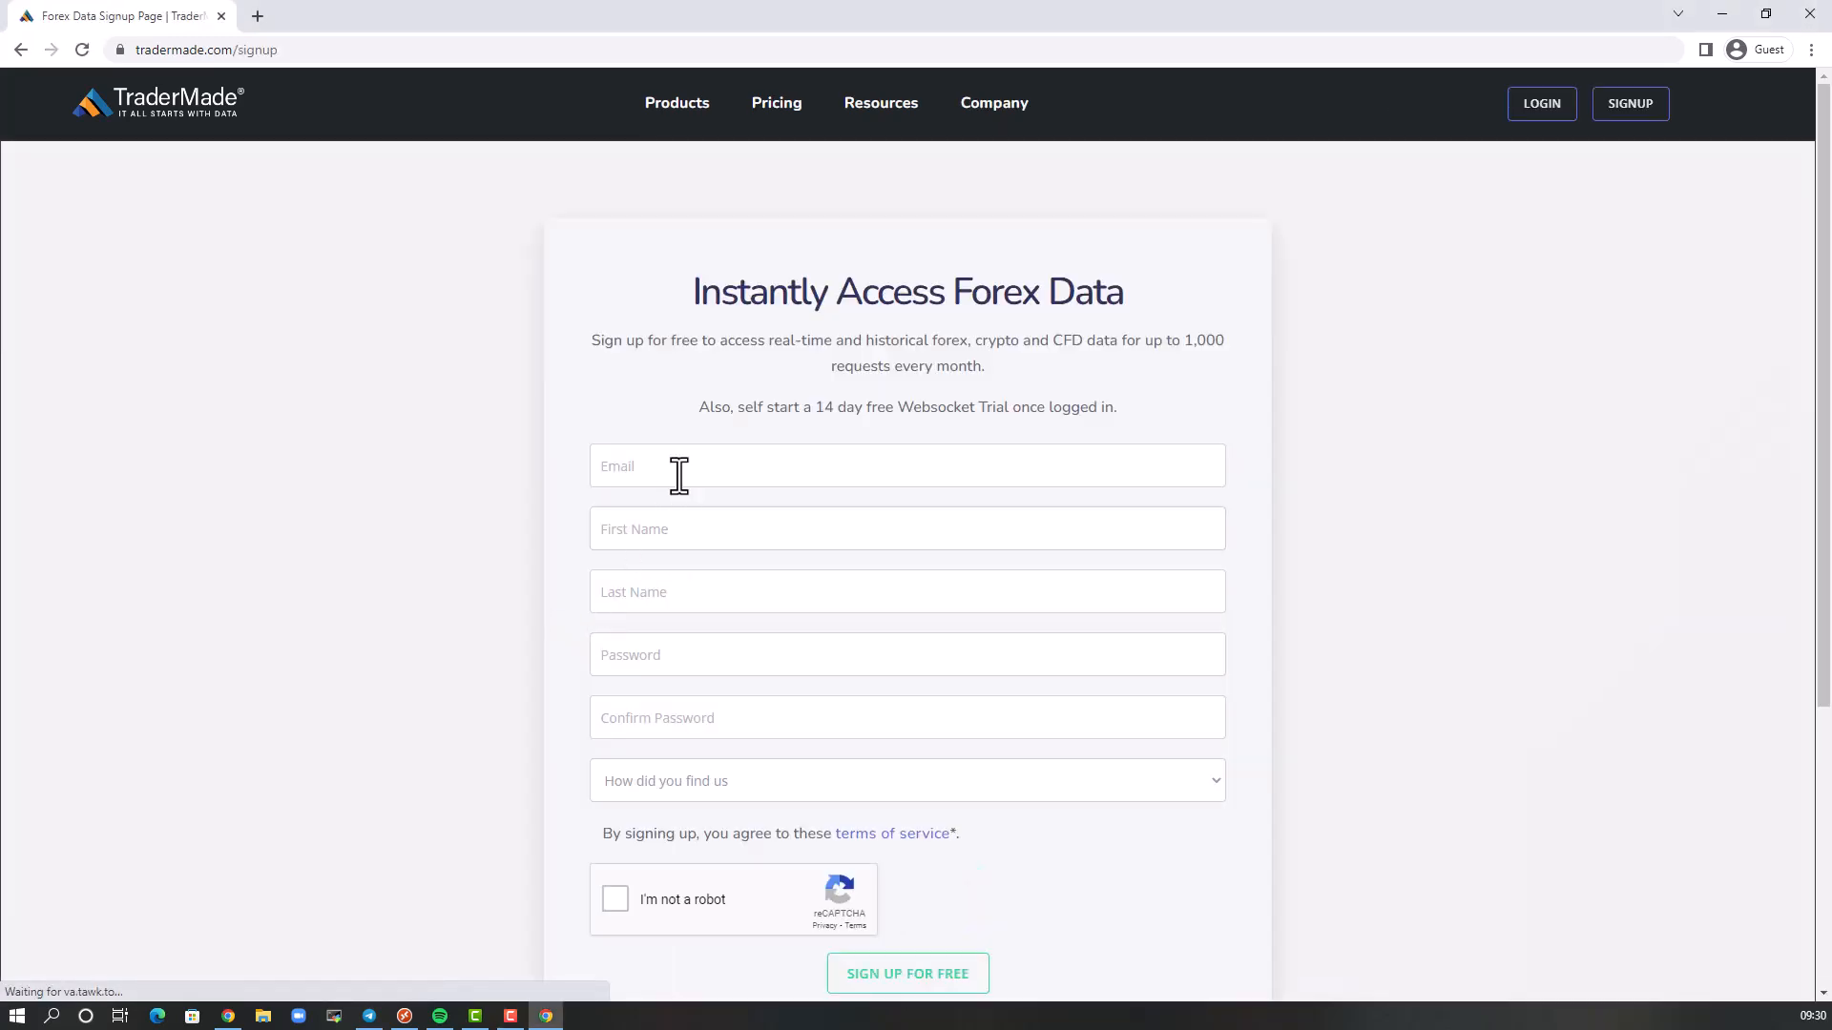
{"action": "left_click", "coordinate": [908, 466]}
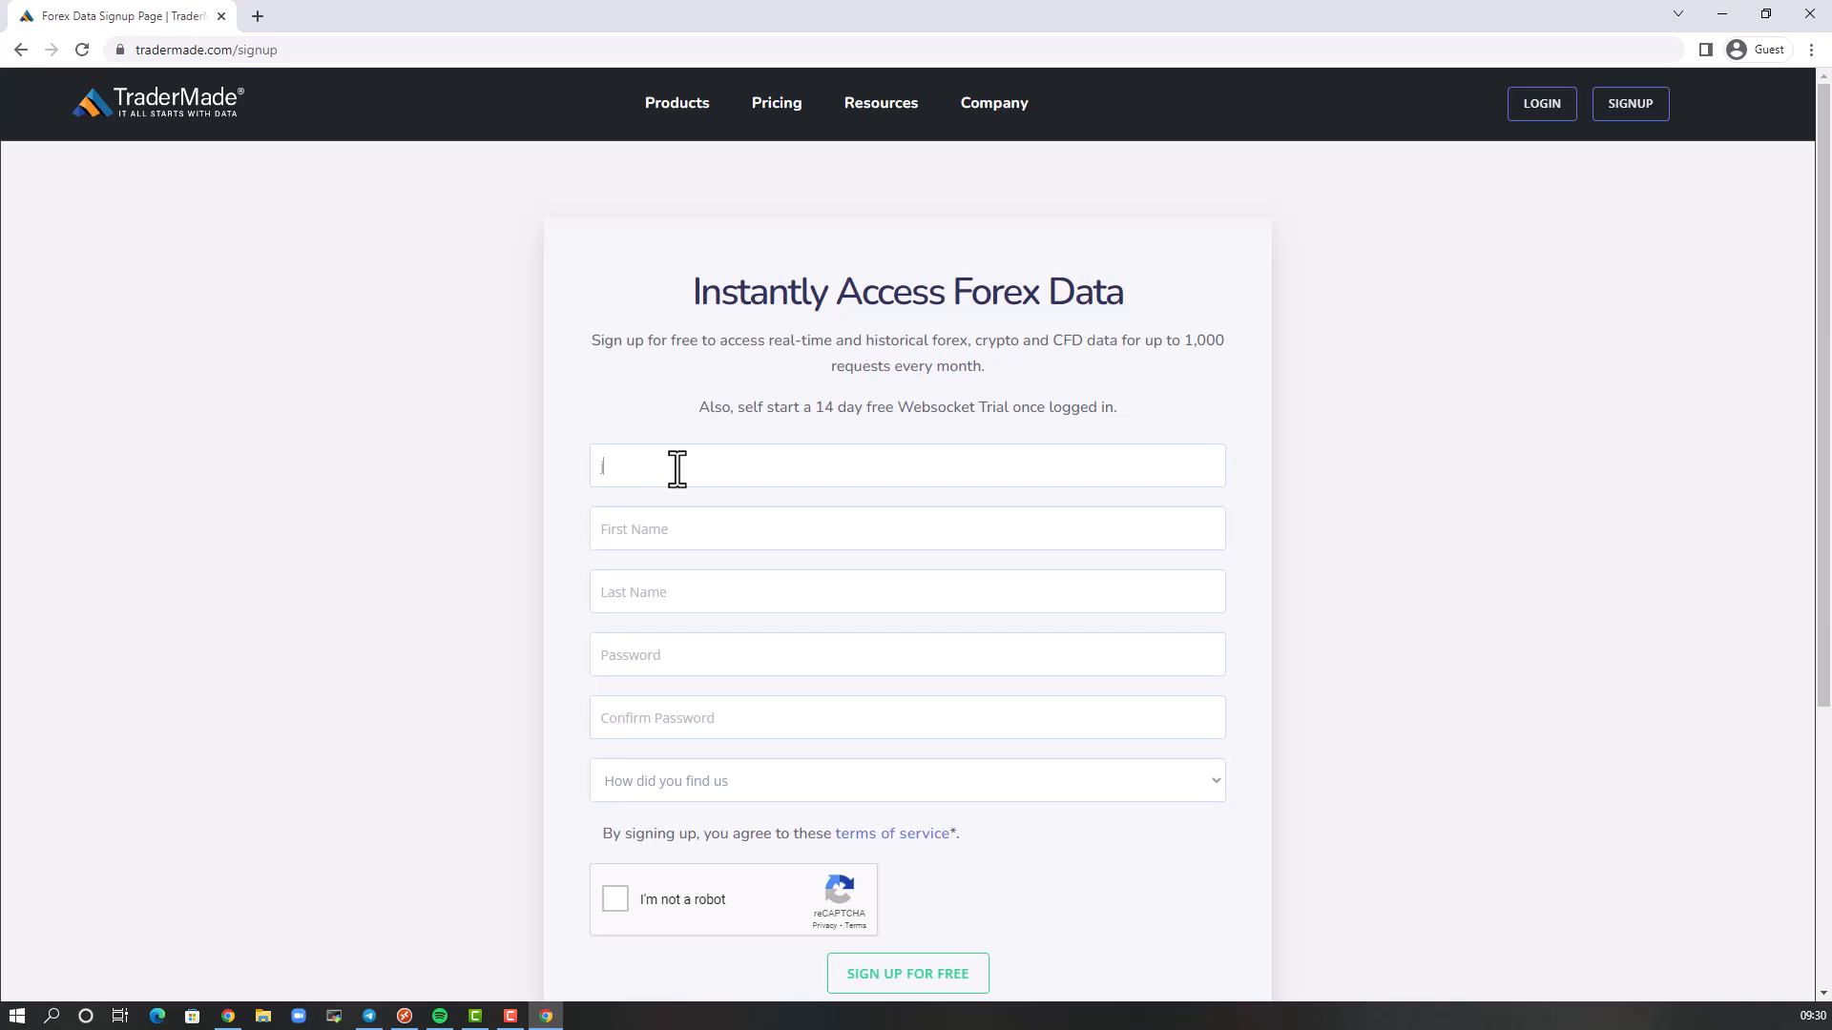
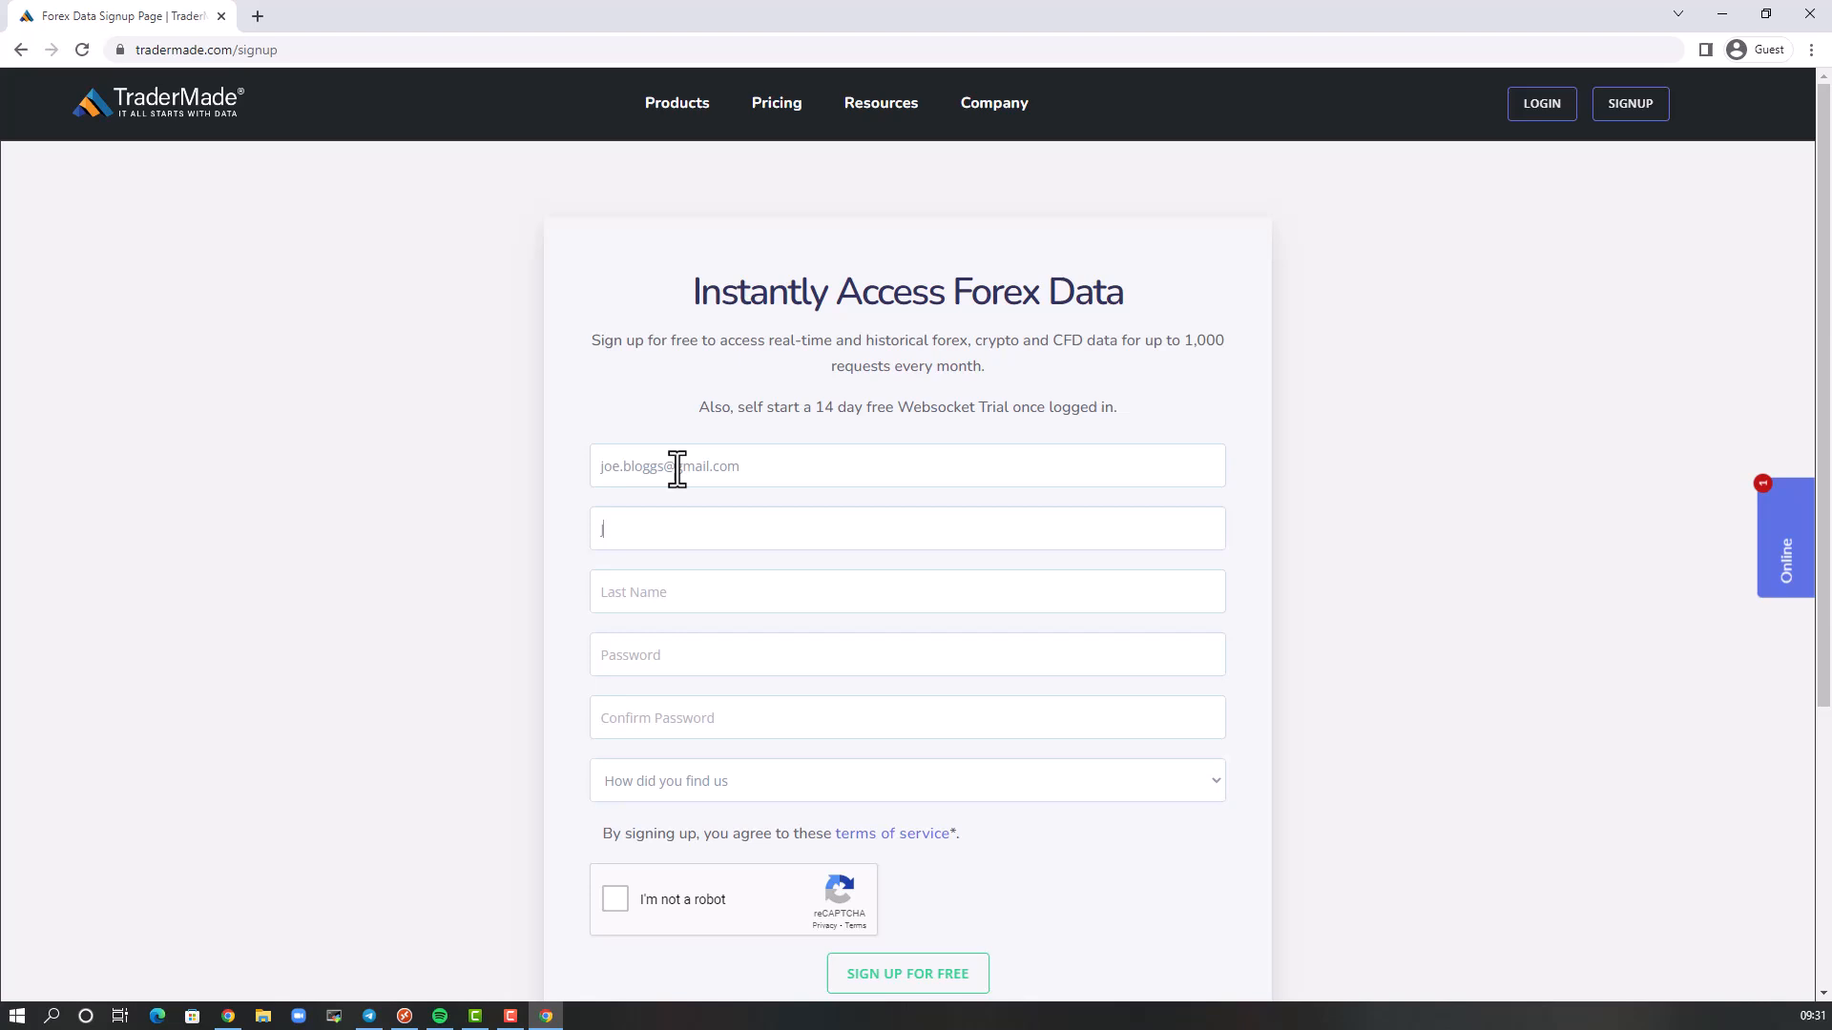
{"action": "type", "text": "Blo"}
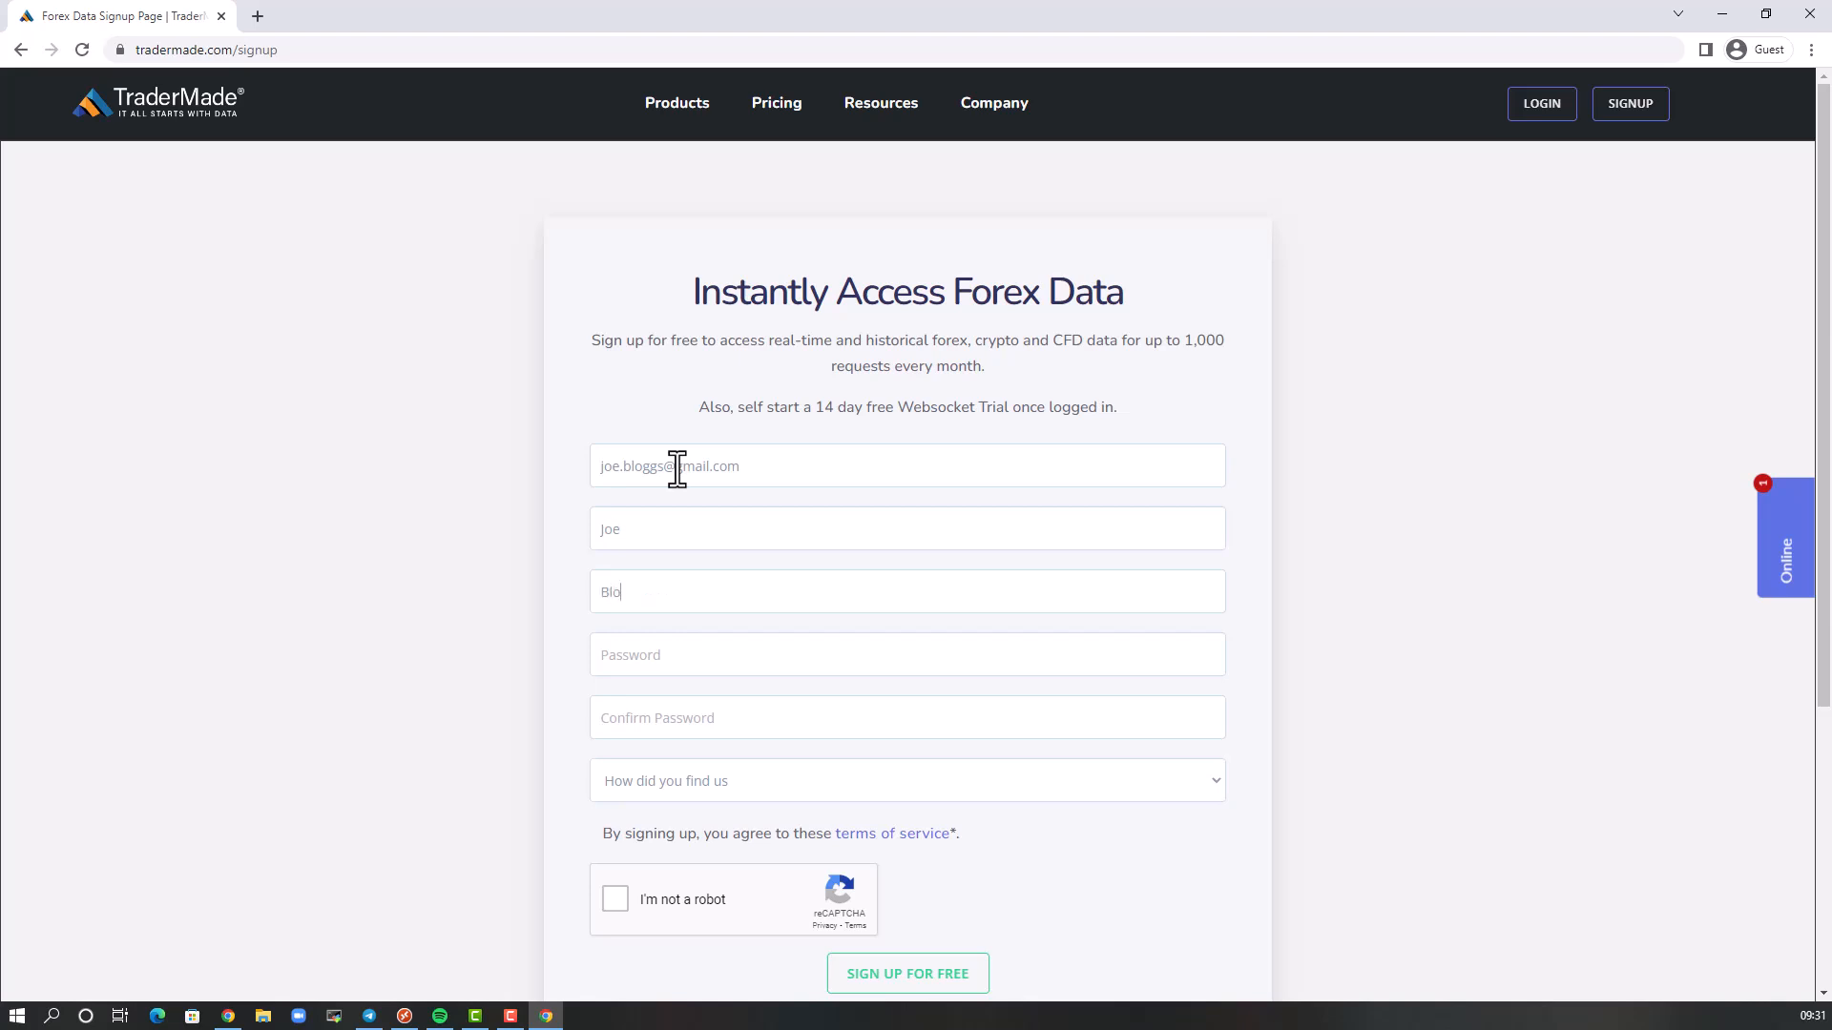
{"action": "type", "text": "Bloggs"}
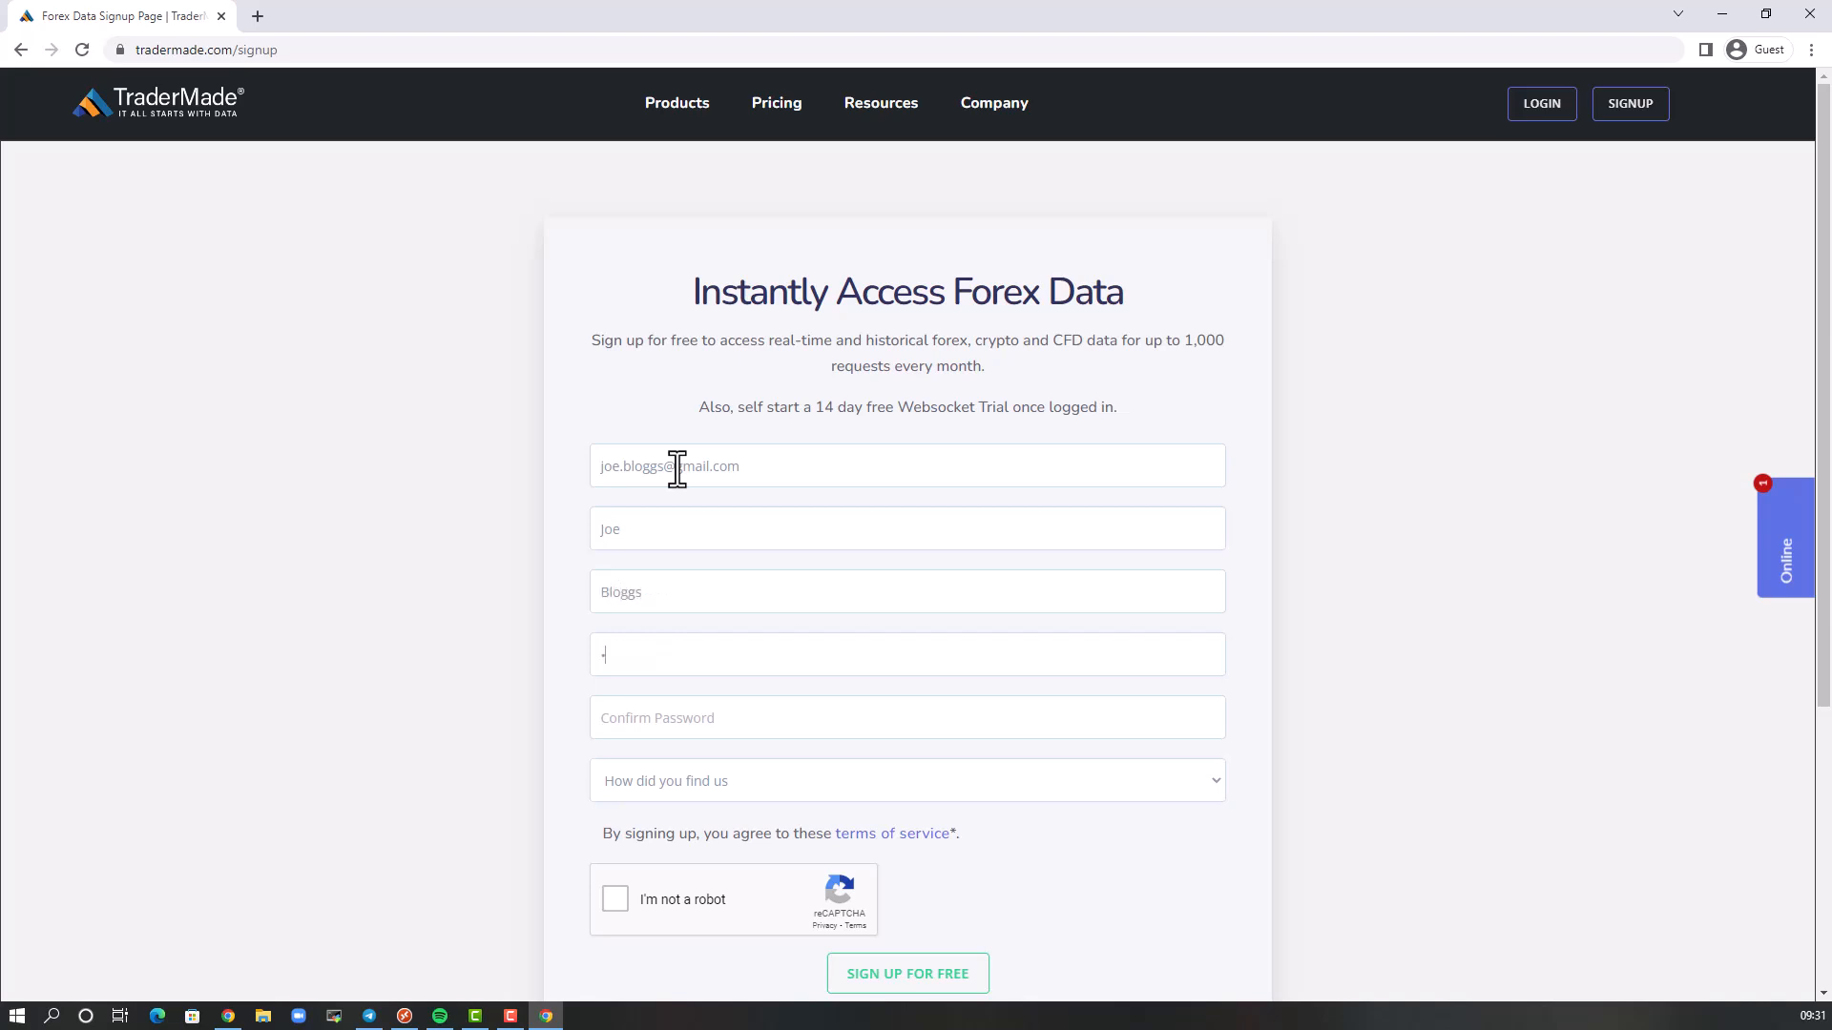
{"action": "type", "text": "password"}
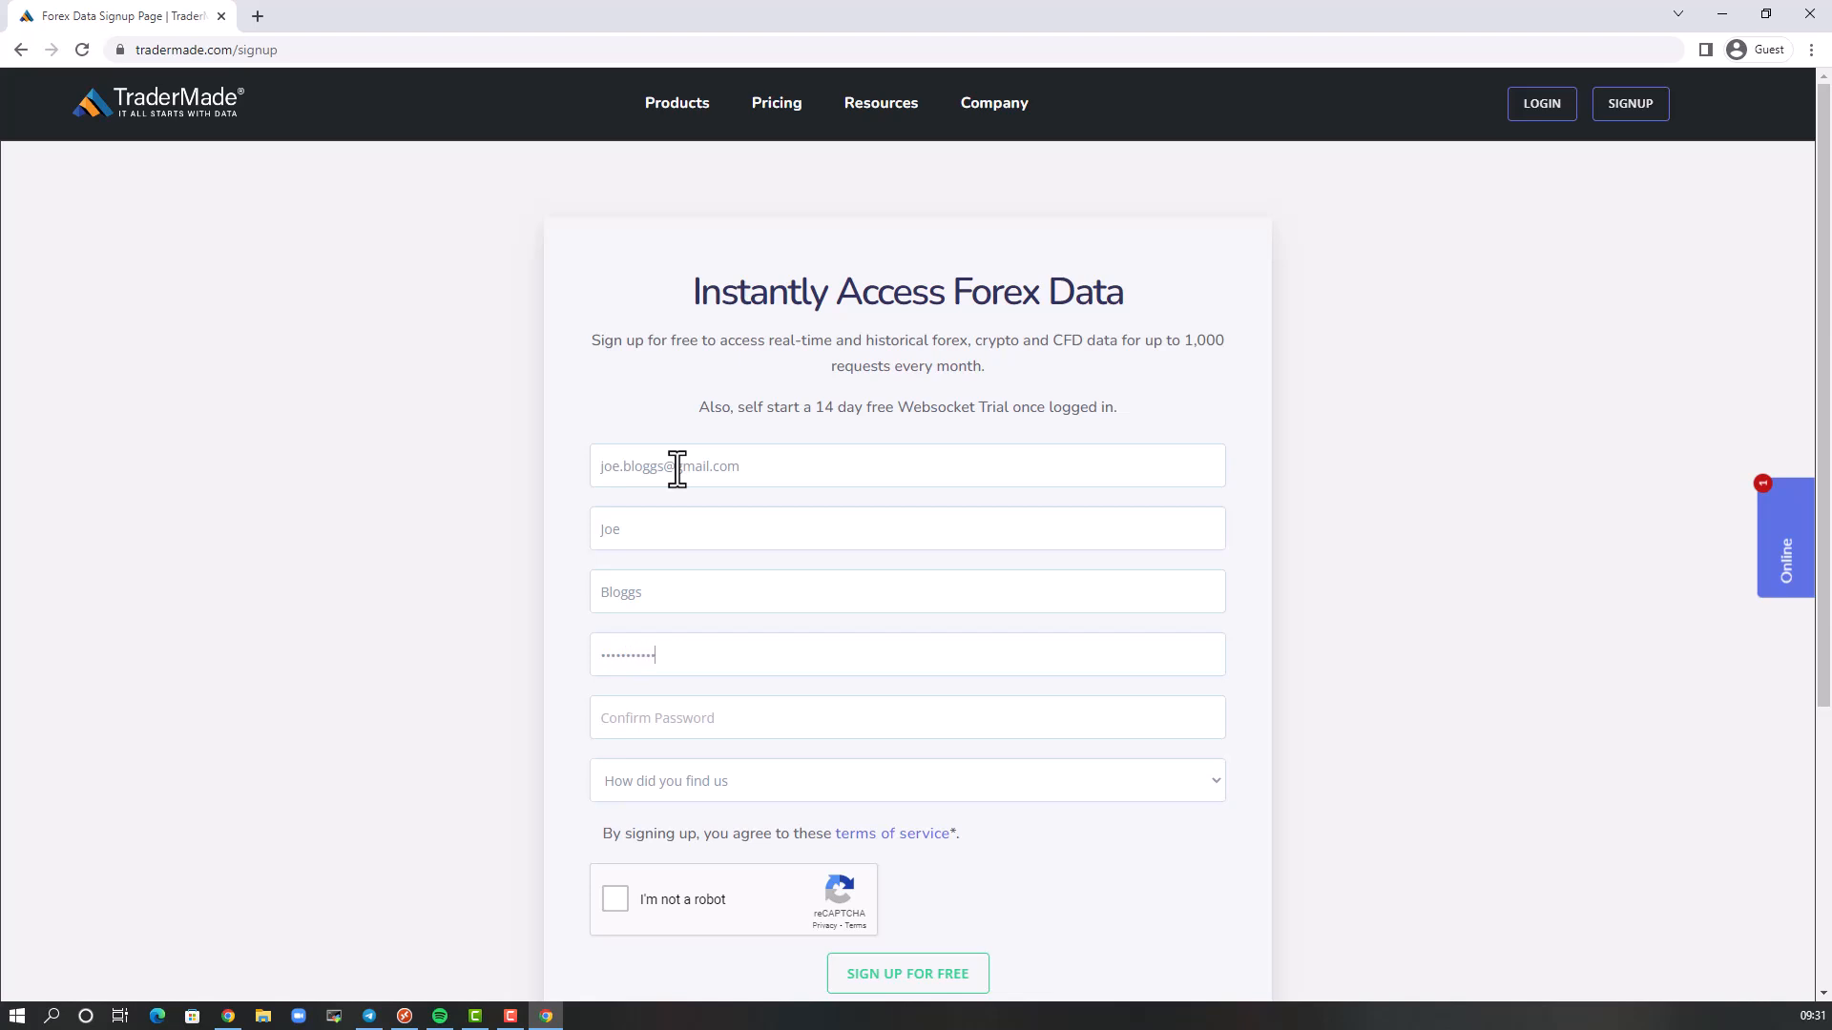
Step: Choose Google as the referral source, tick I'm not a robot and submit the free sign-up
{"action": "left_click", "coordinate": [908, 780]}
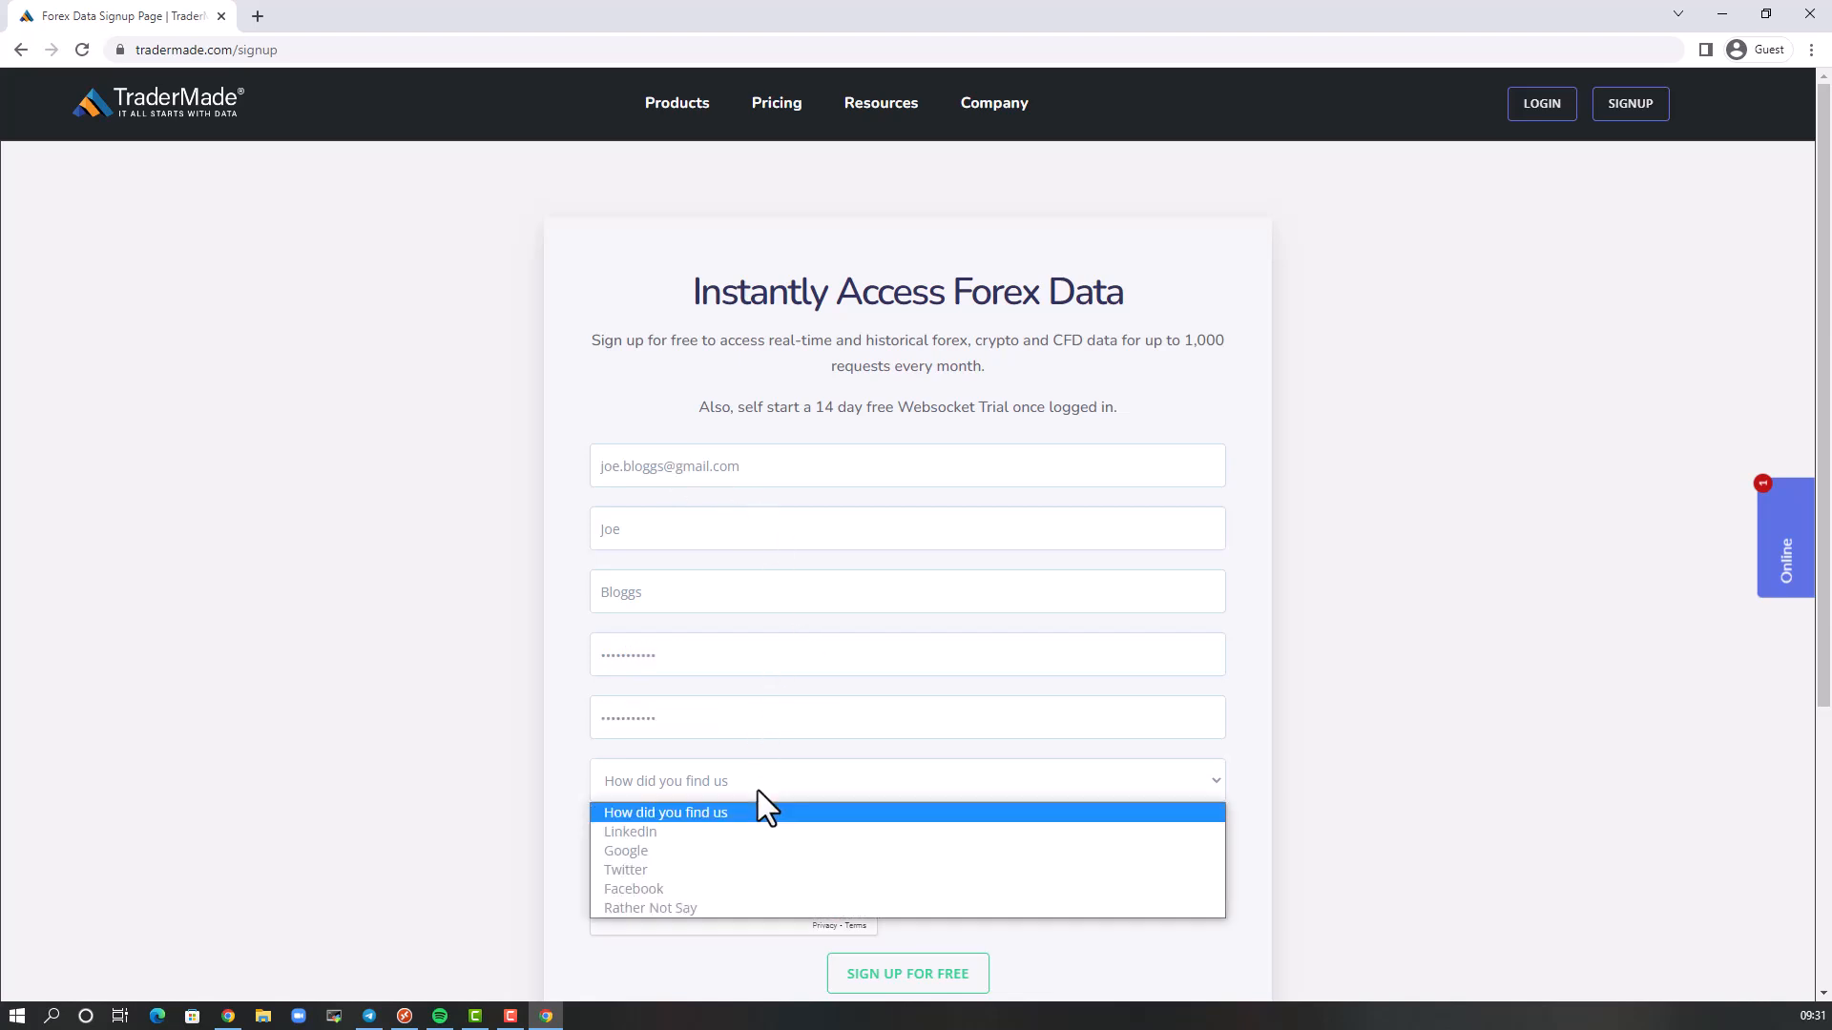
{"action": "left_click", "coordinate": [626, 851]}
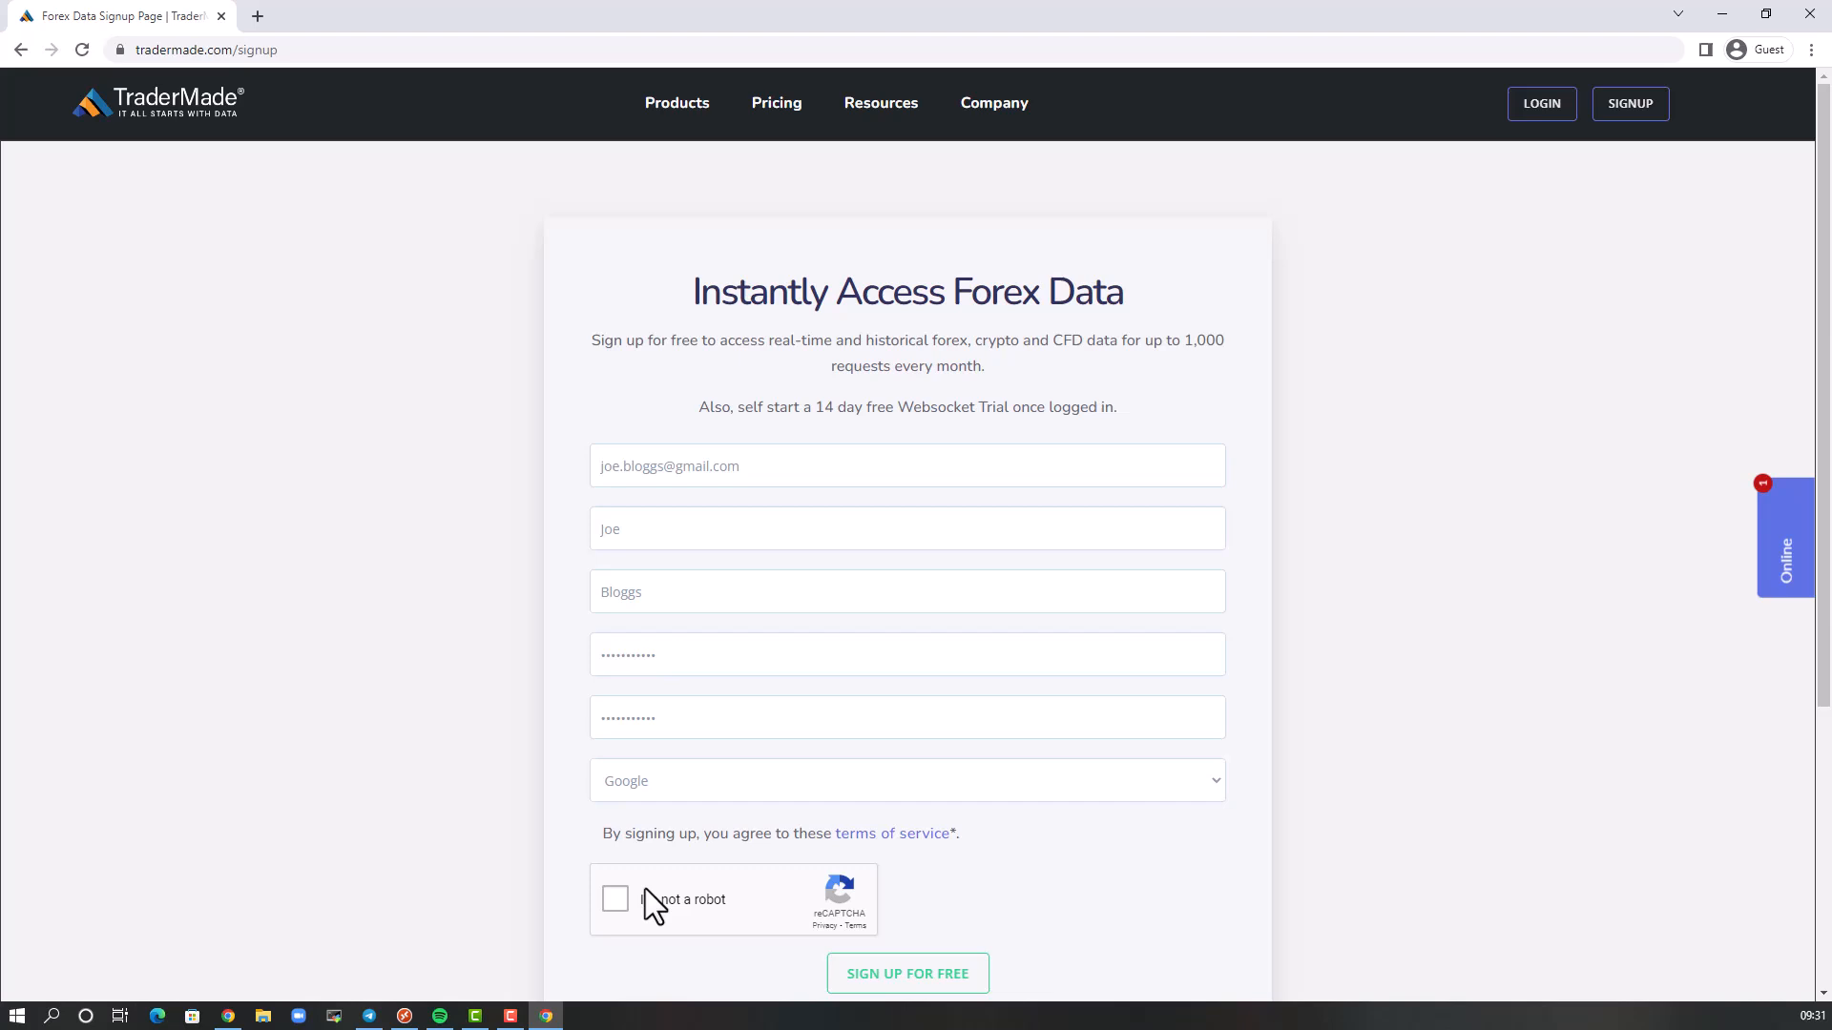
{"action": "left_click", "coordinate": [614, 901]}
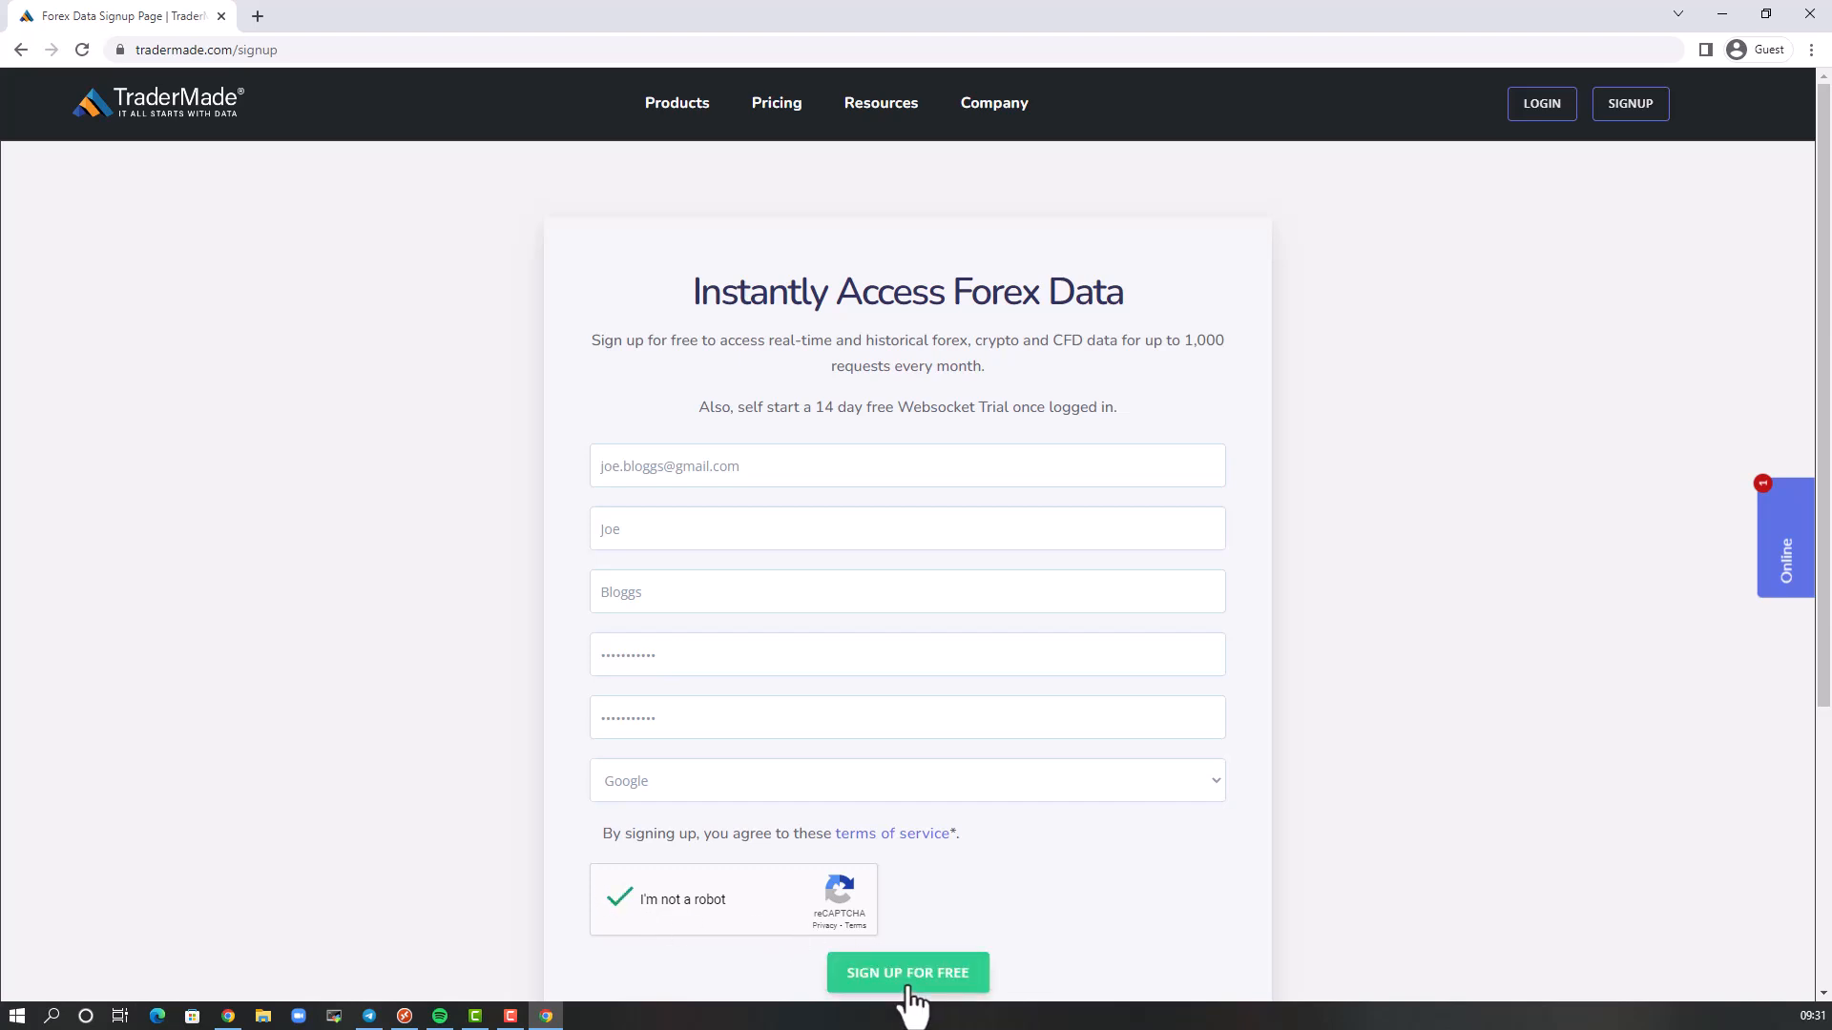
{"action": "left_click", "coordinate": [906, 971]}
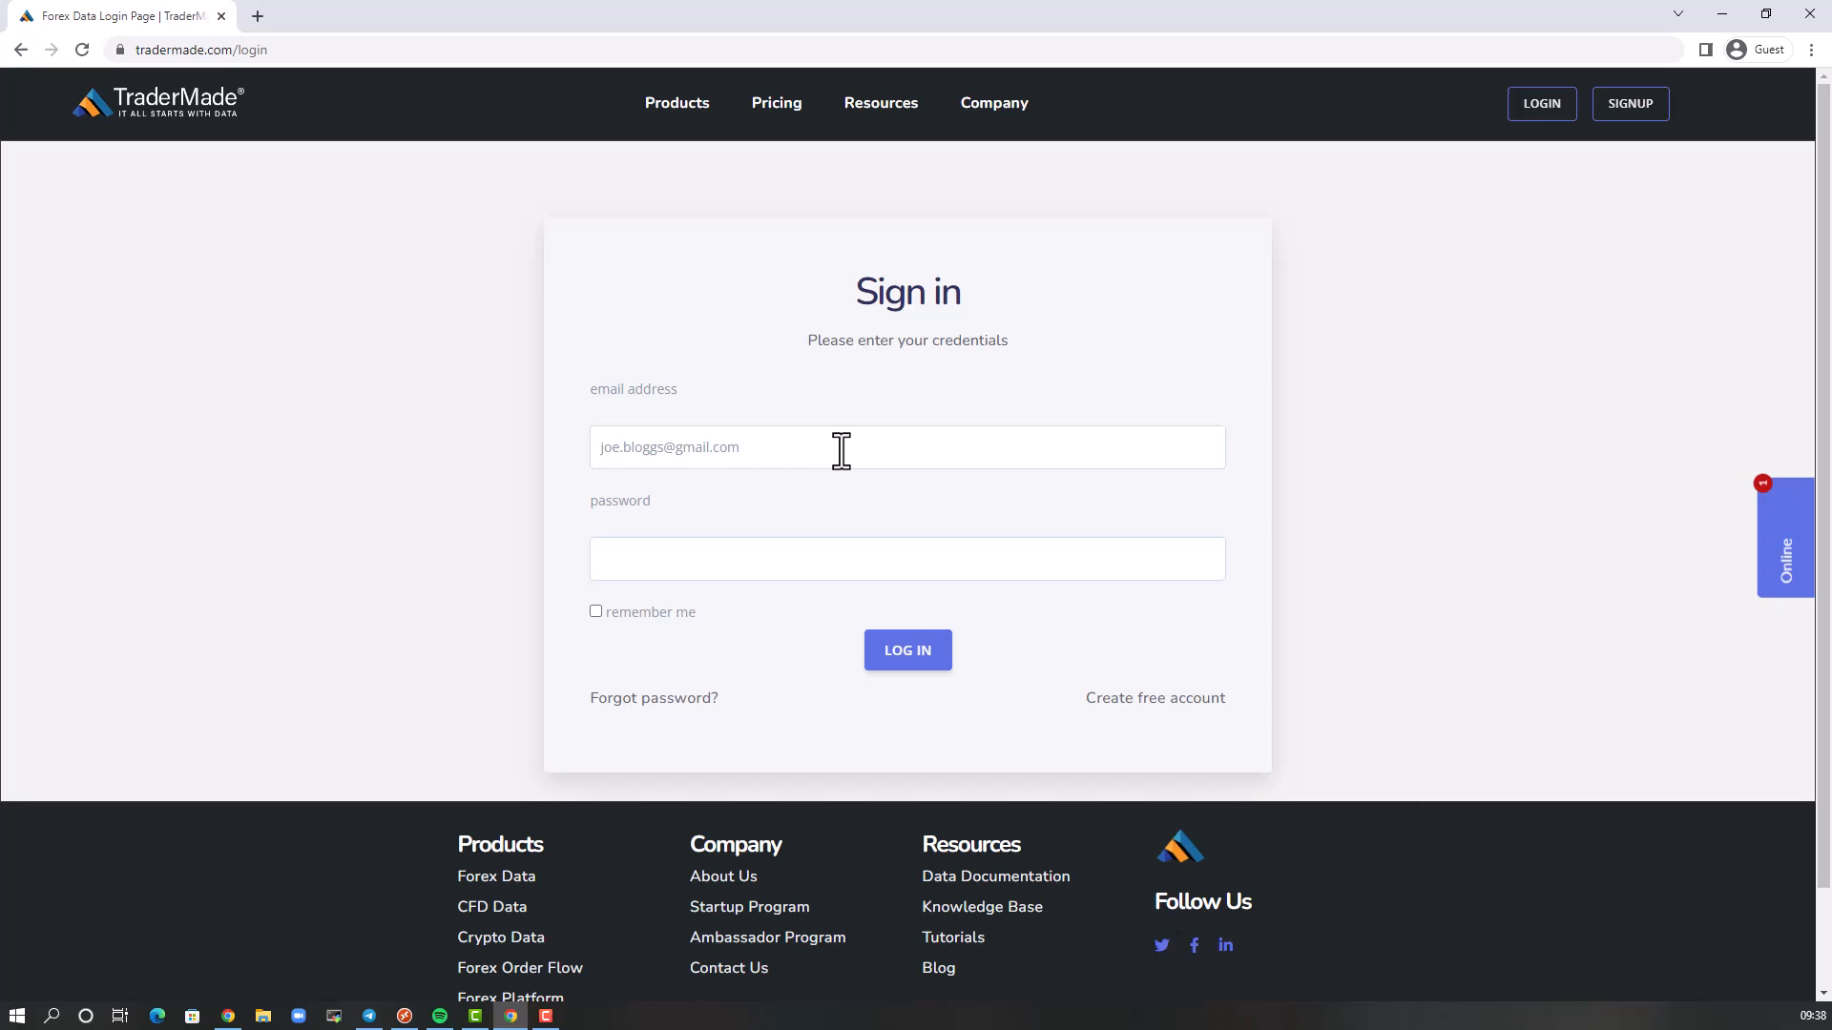
Step: Log in with the new account's email and password
{"action": "left_click", "coordinate": [909, 648]}
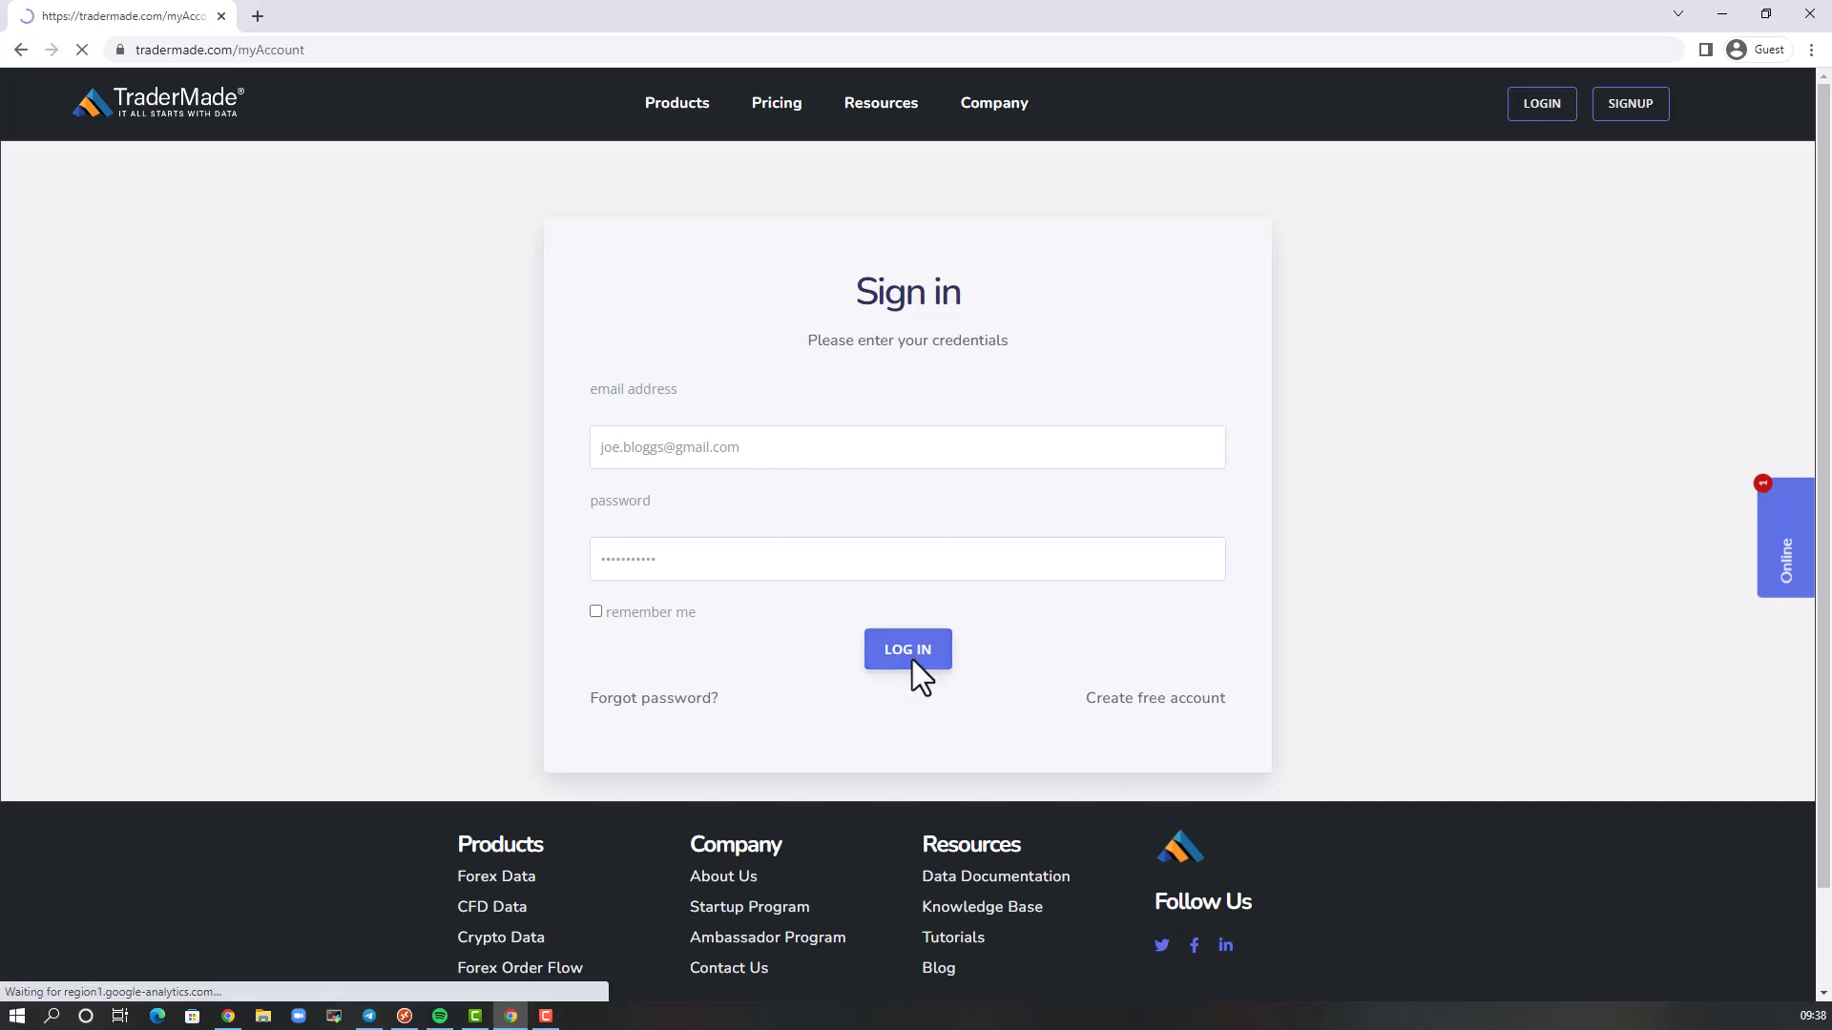
Step: Review the dashboard's streaming and REST API keys, 0 / 1000 usage and REST API plans
{"action": "left_click", "coordinate": [909, 648]}
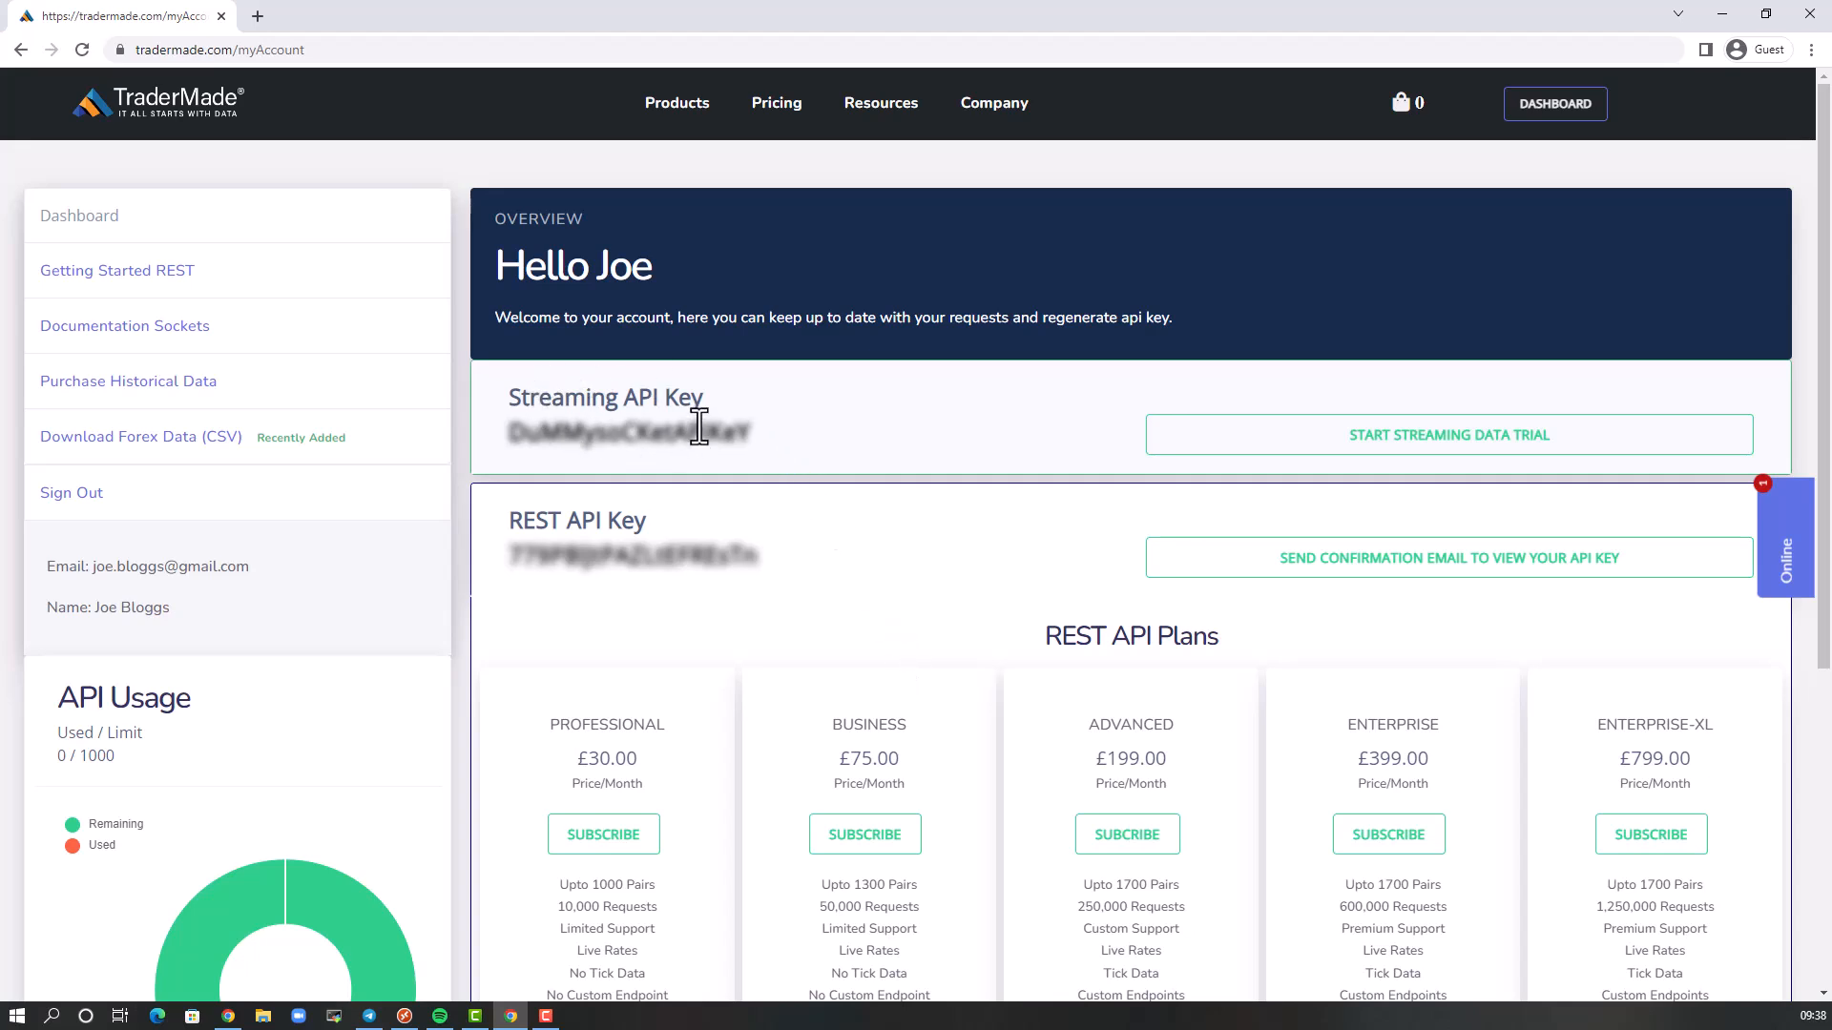
{"action": "mouse_move", "coordinate": [710, 572]}
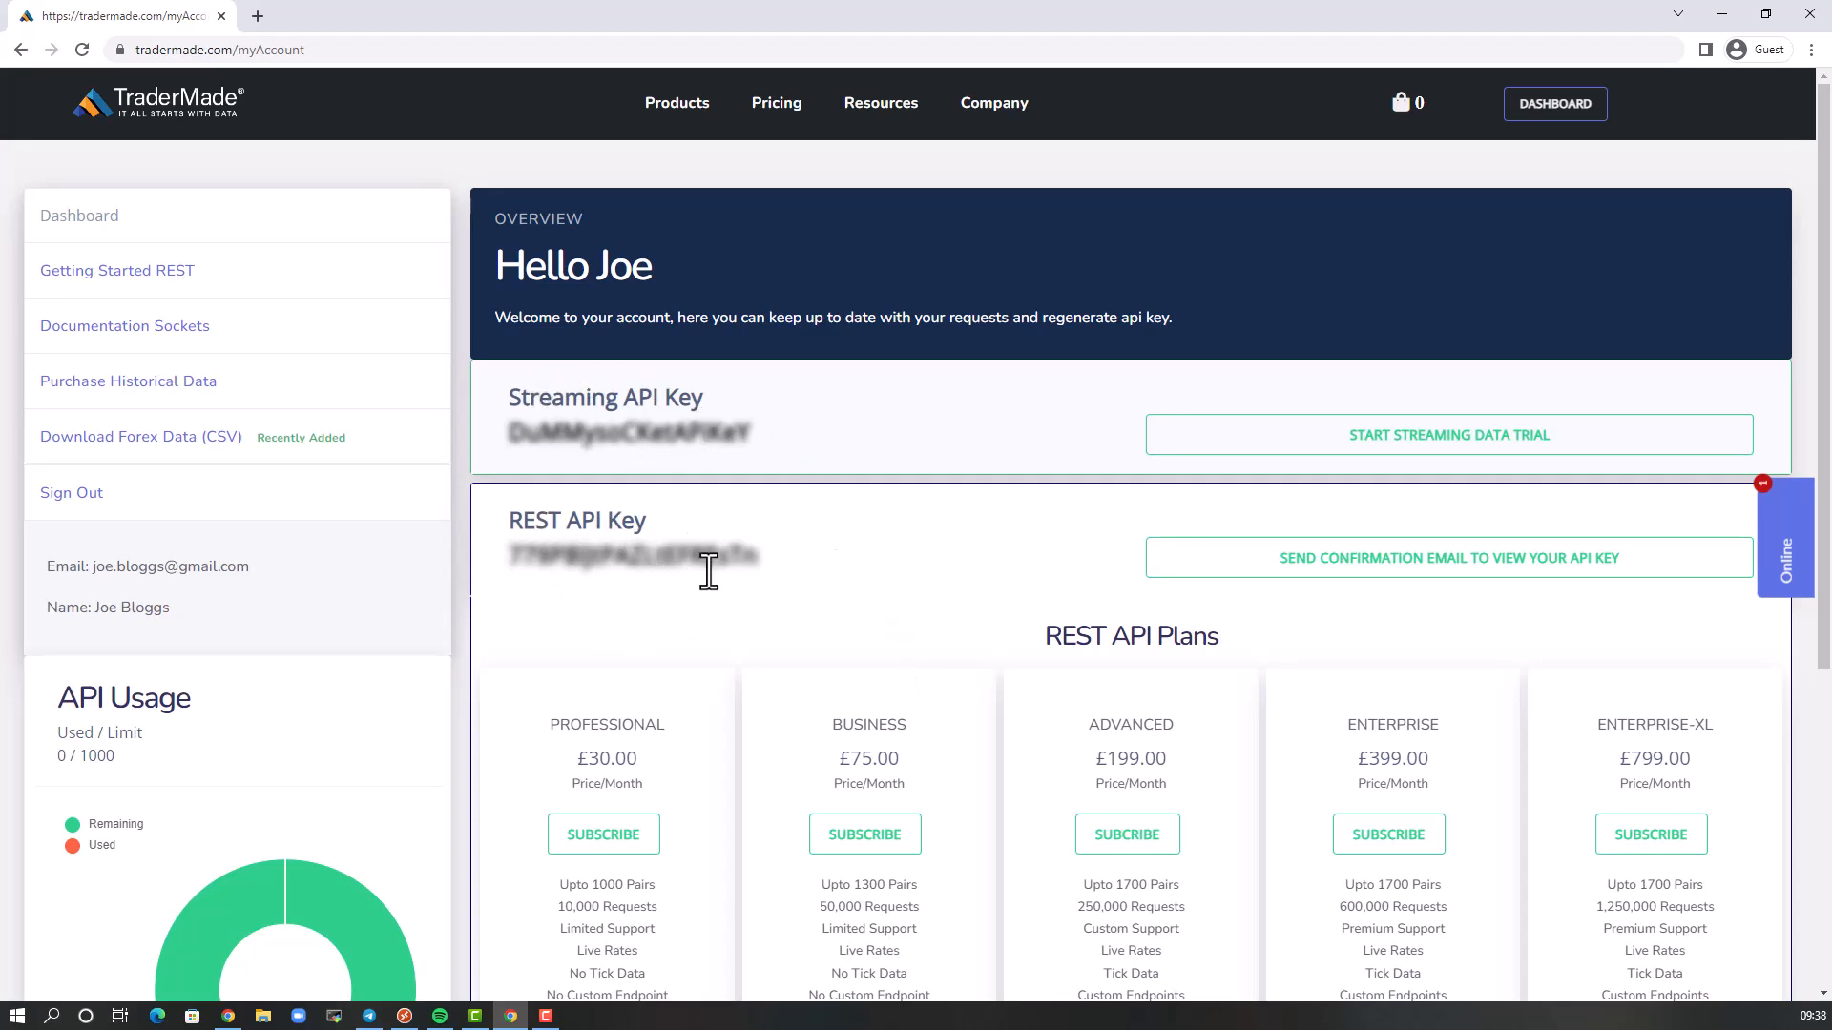
{"action": "mouse_move", "coordinate": [744, 607]}
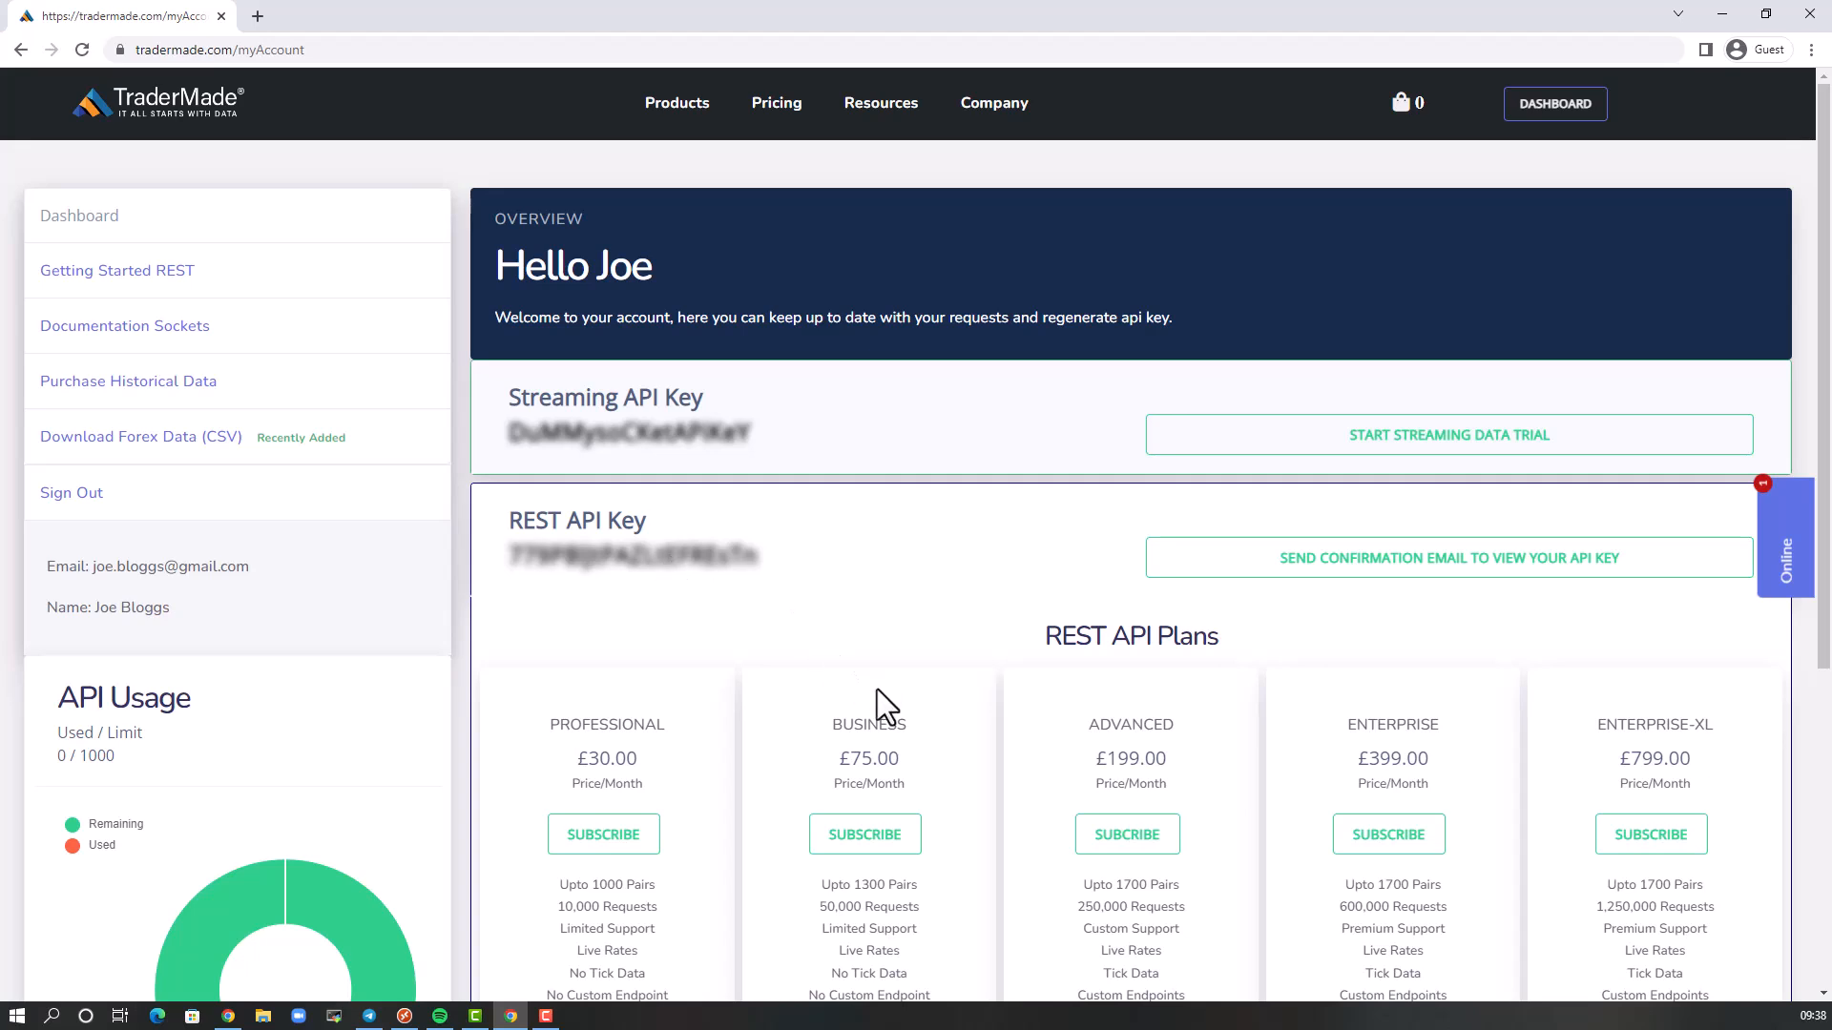
{"action": "mouse_move", "coordinate": [1086, 759]}
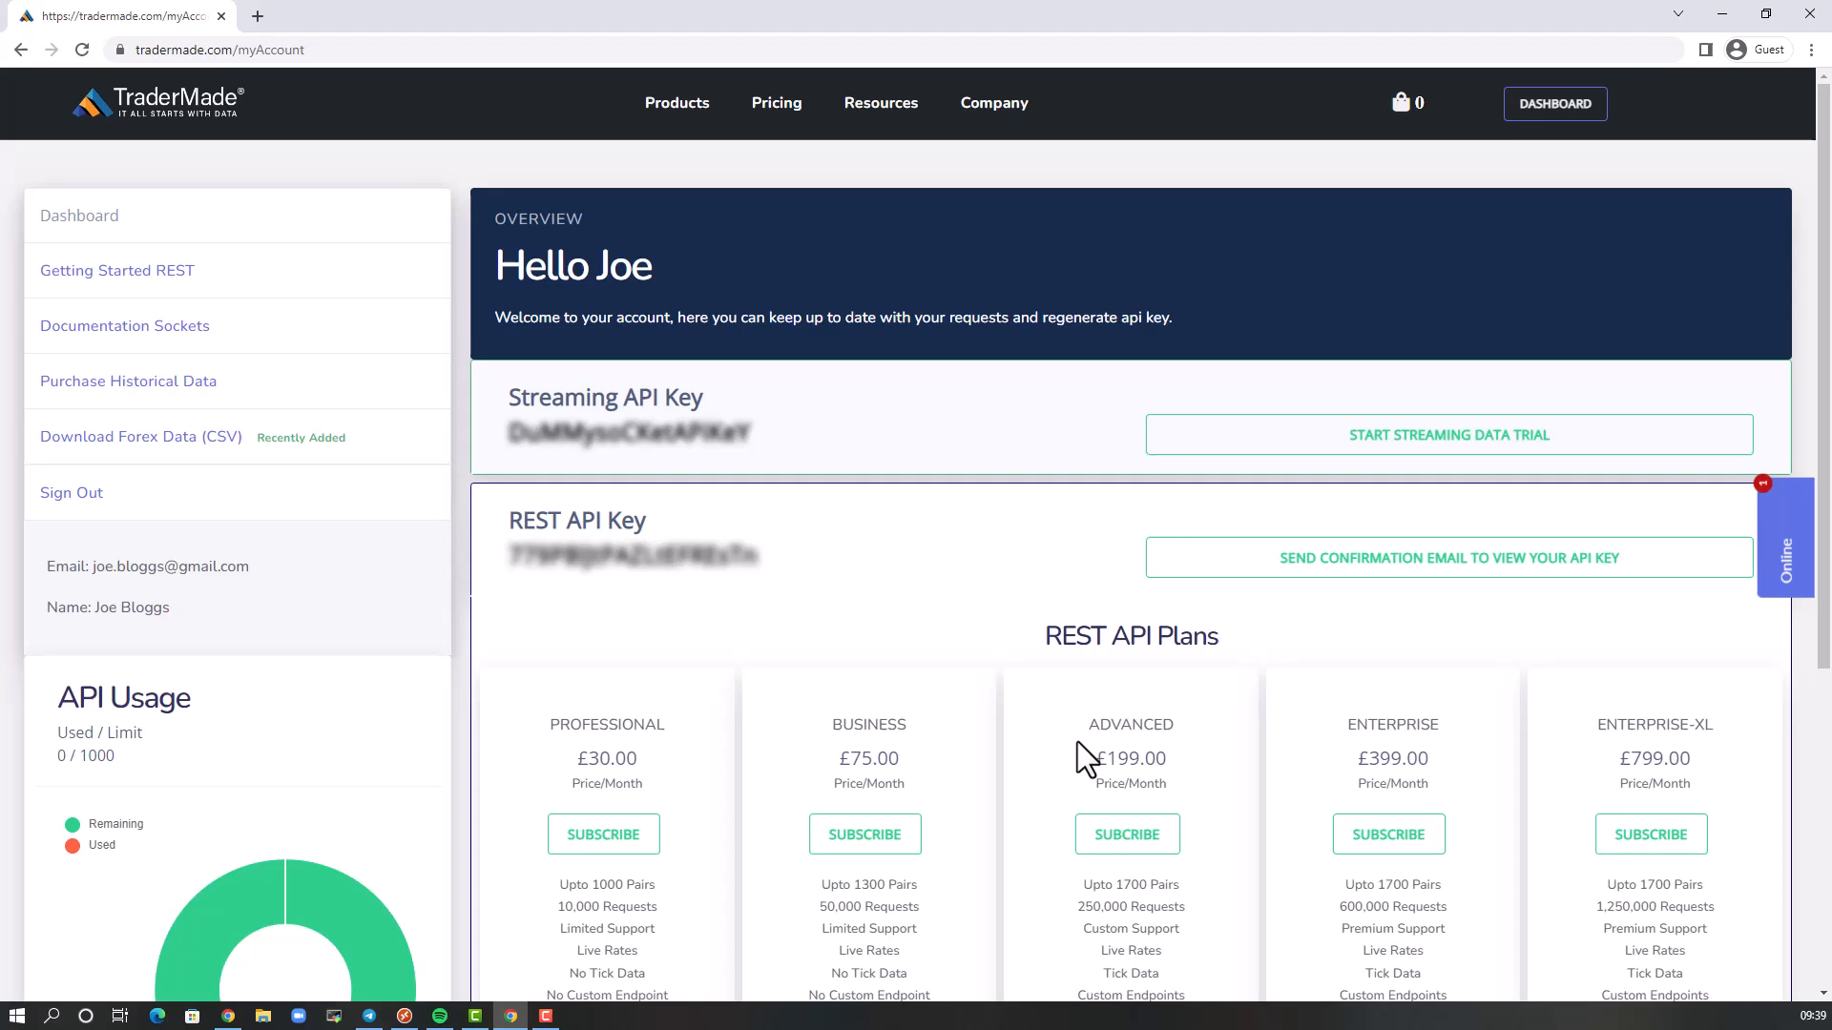
{"action": "scroll", "scroll_direction": "down", "scroll_amount": 3}
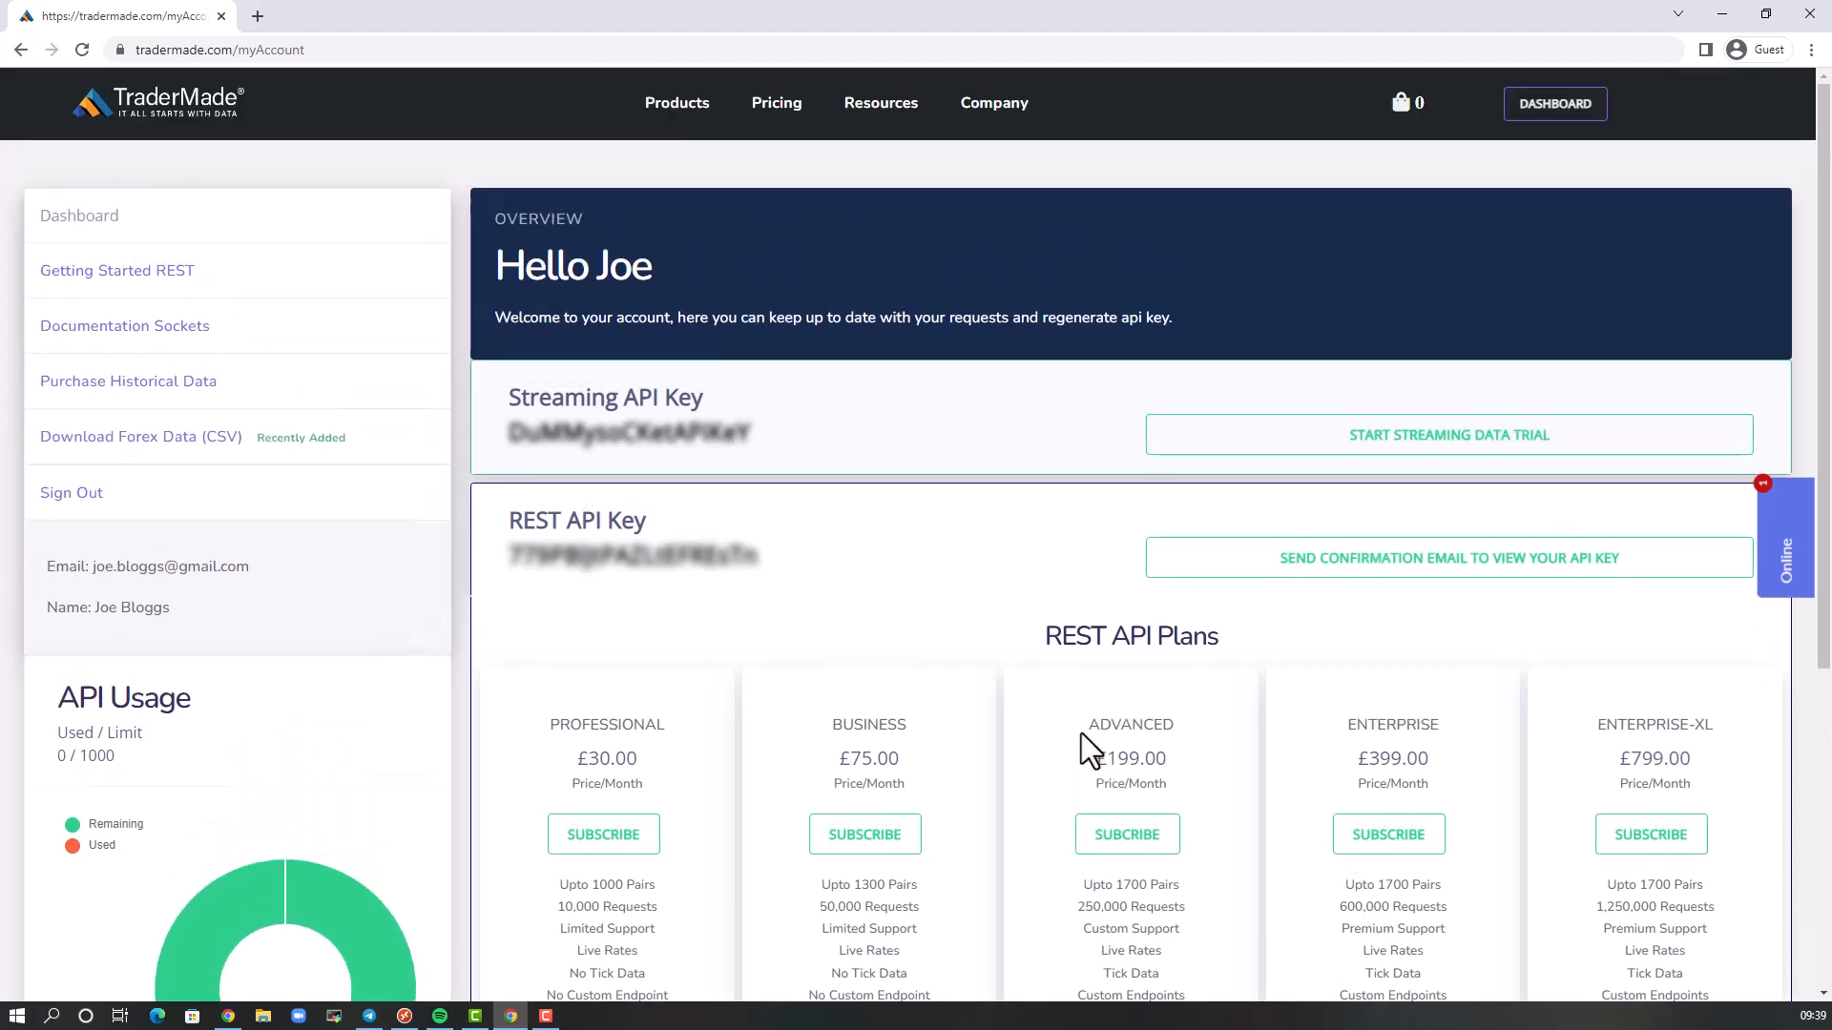
{"action": "mouse_move", "coordinate": [882, 199]}
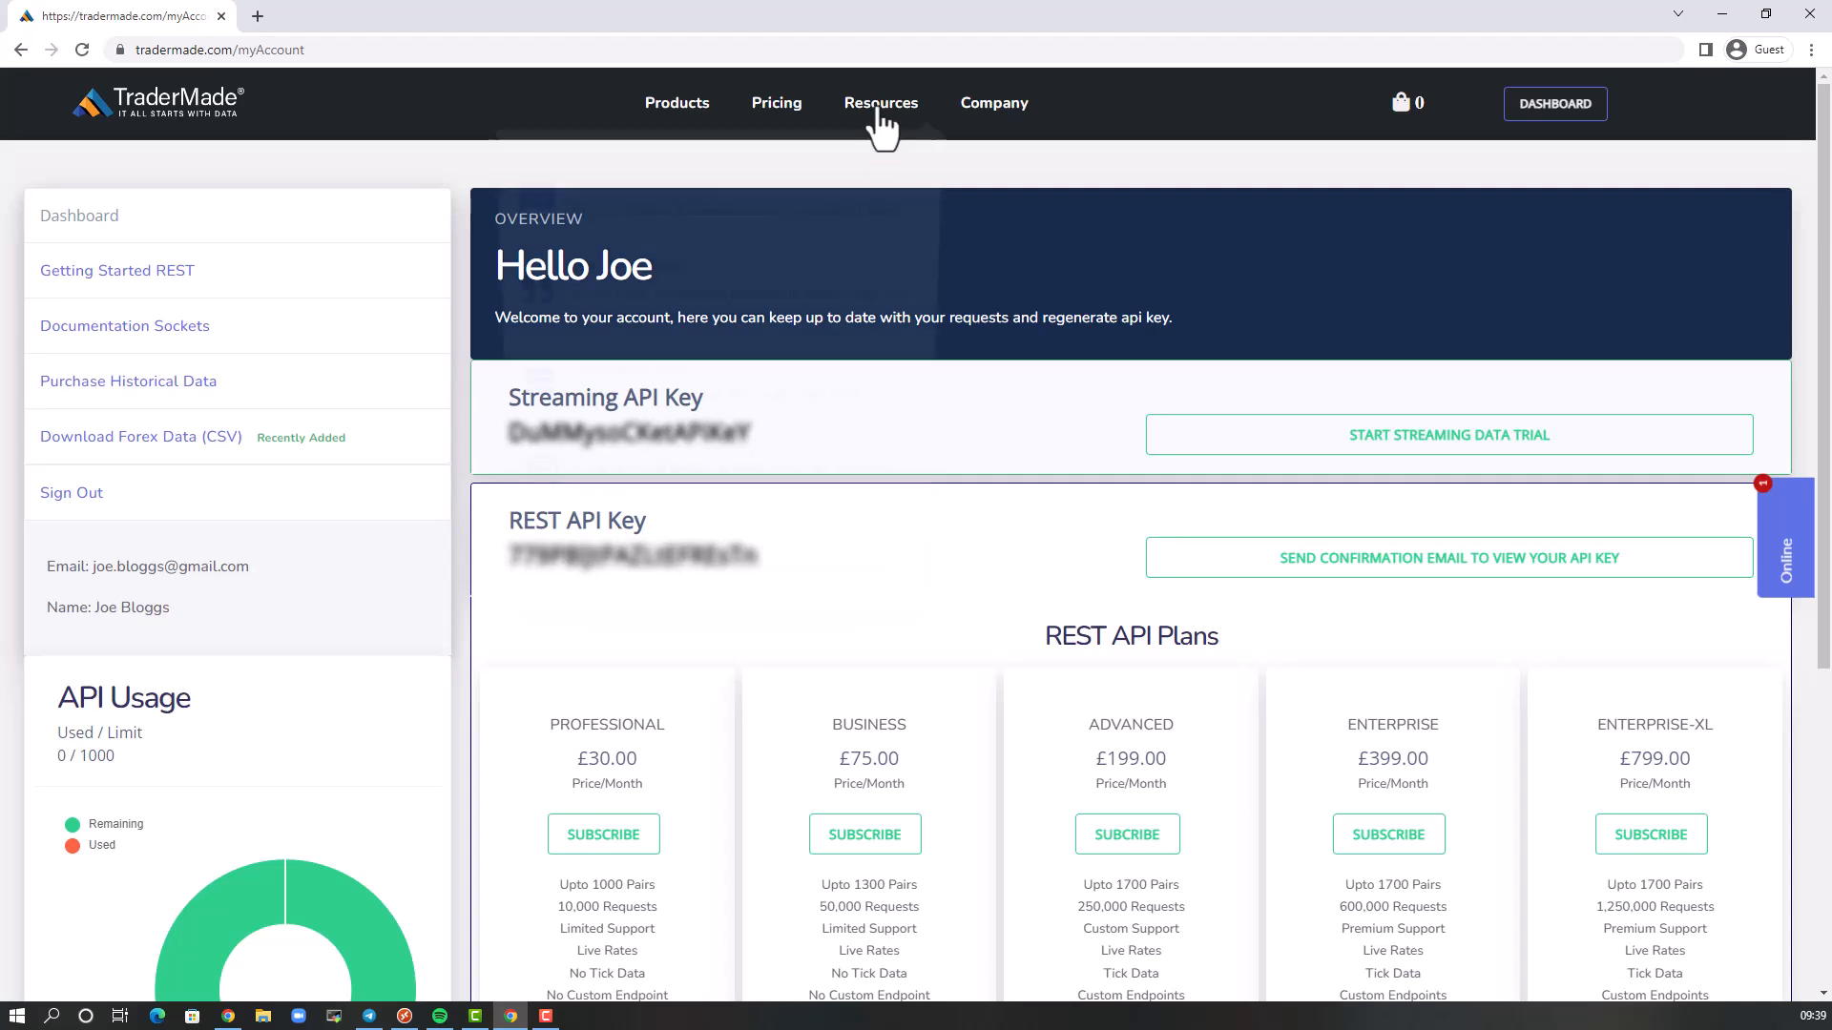
Step: Reach the RESTful API Data Documentation via Resources and jump to Historical Rates
{"action": "left_click", "coordinate": [881, 103]}
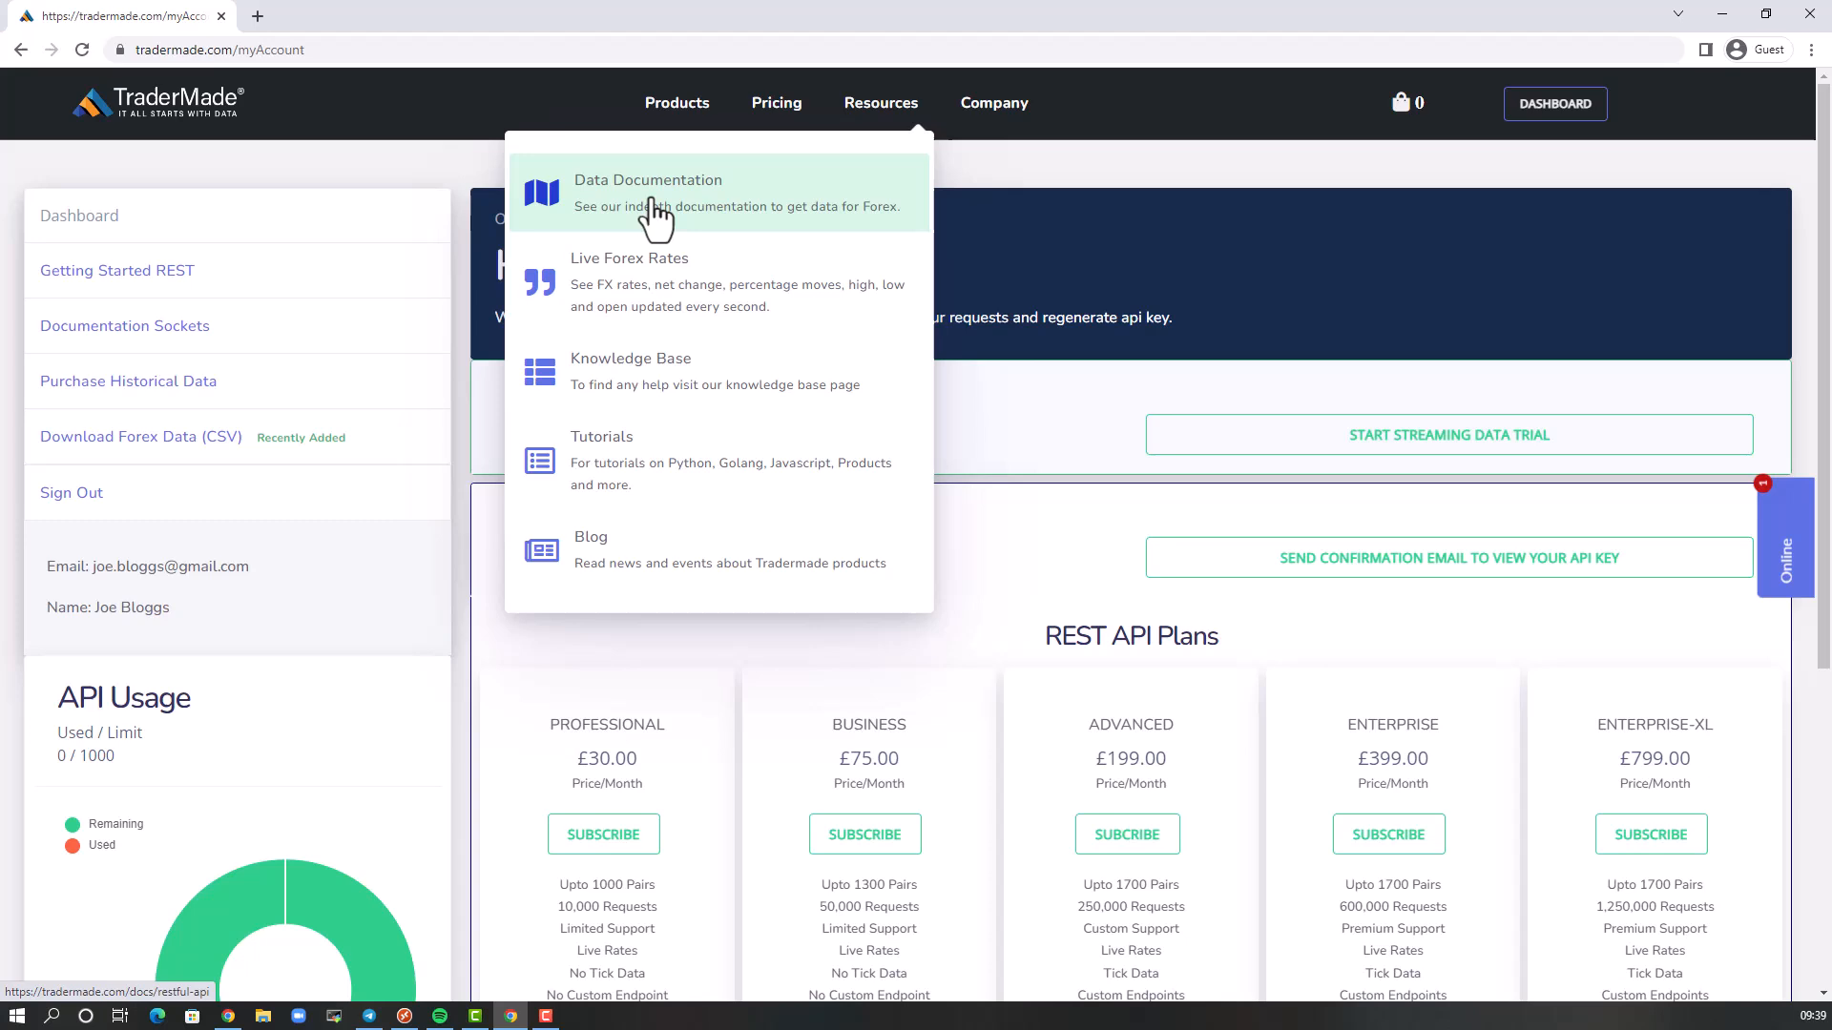
{"action": "left_click", "coordinate": [649, 179]}
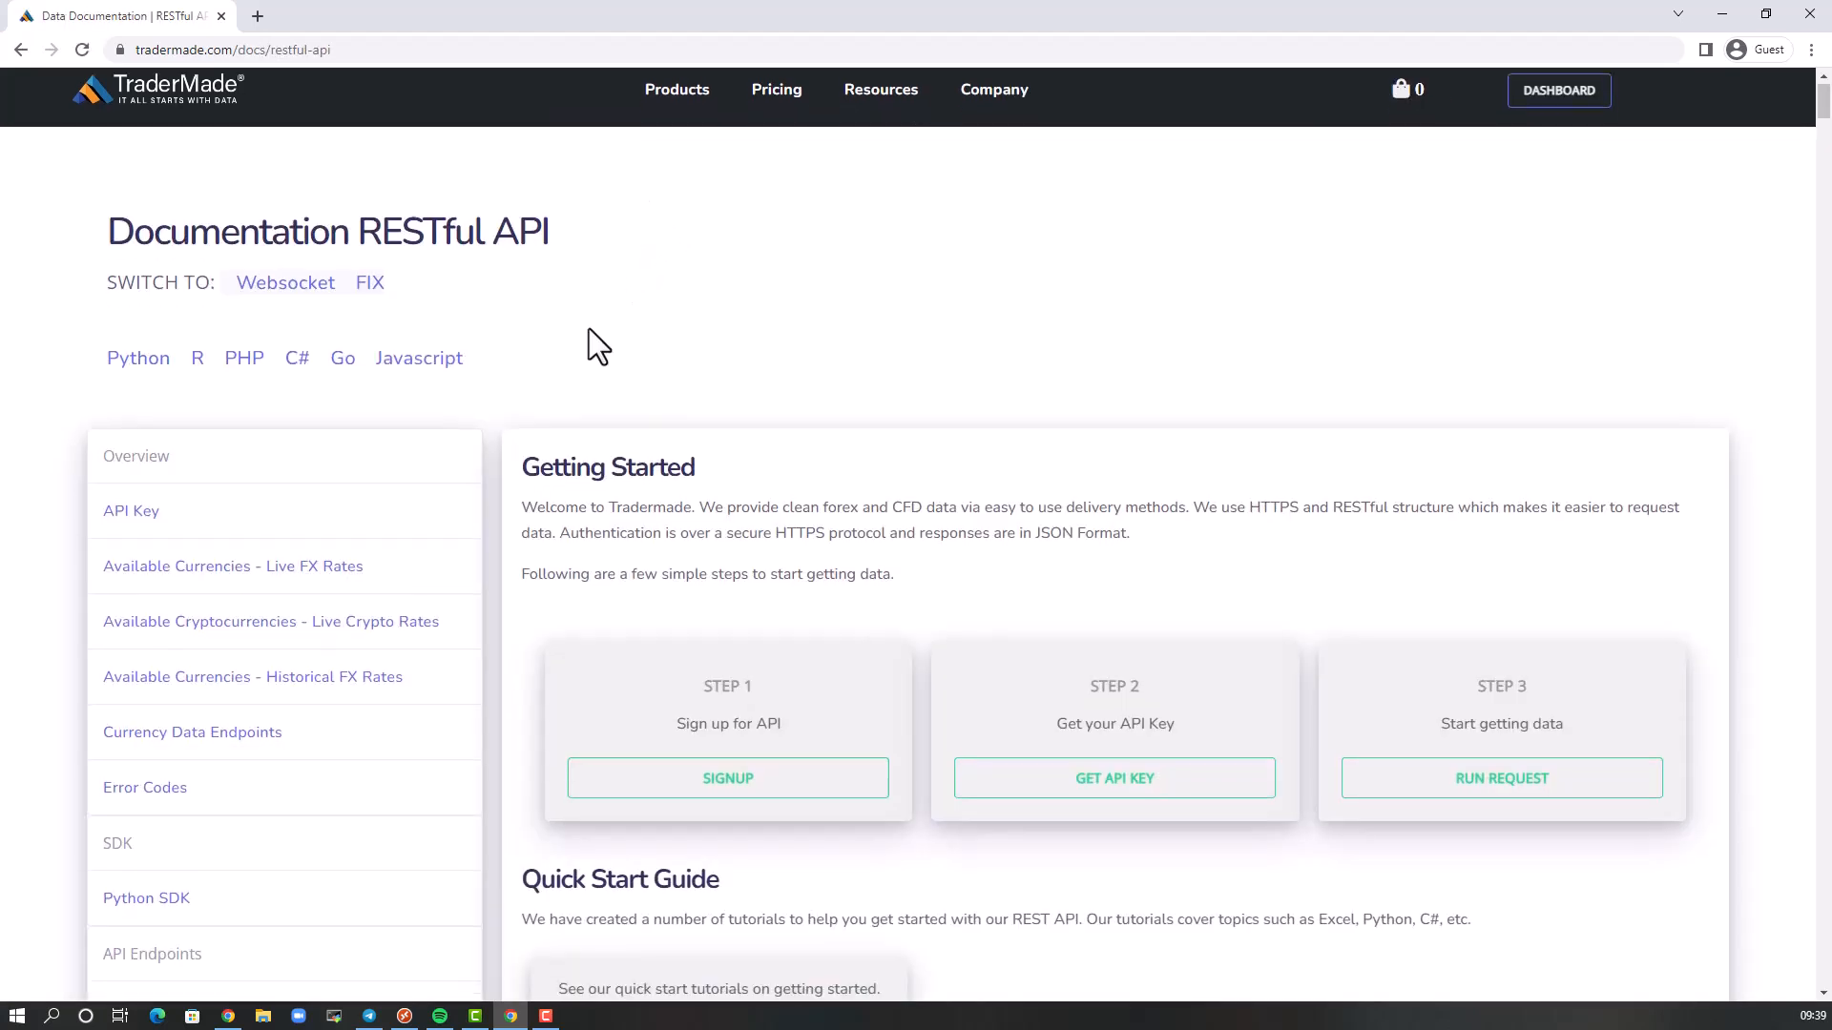
{"action": "scroll", "scroll_direction": "down", "scroll_amount": 3}
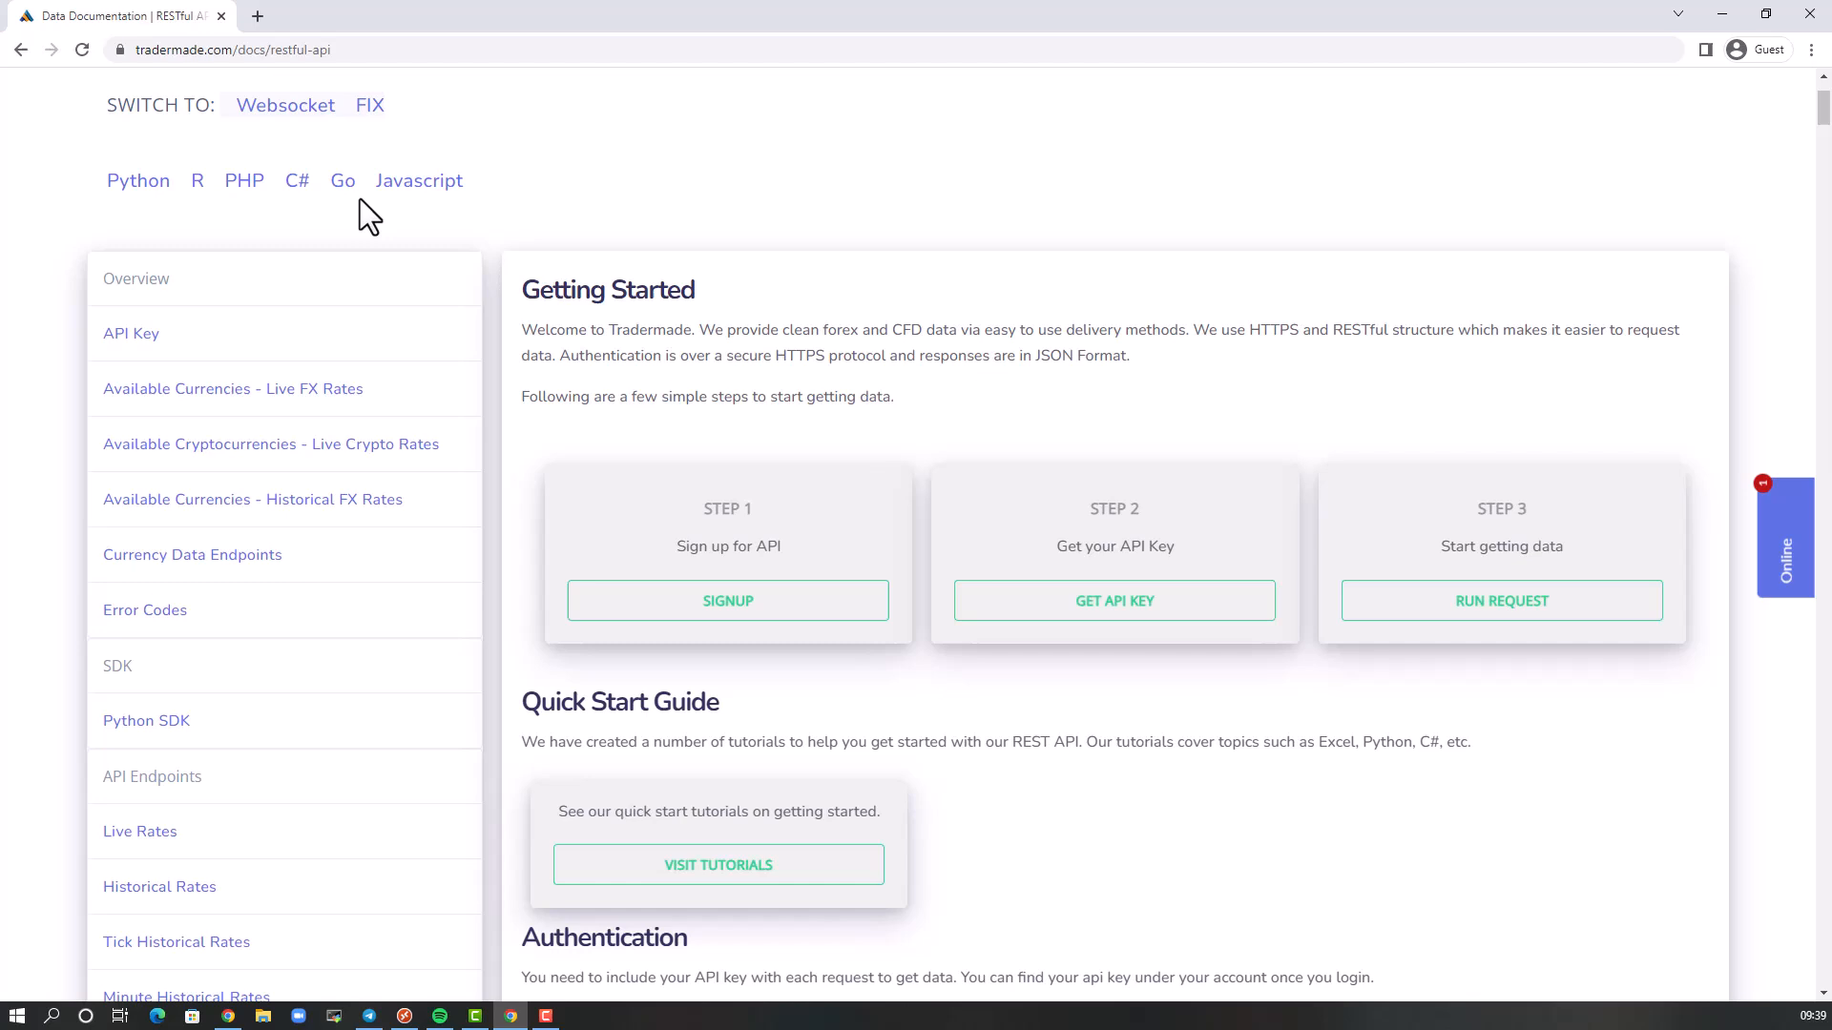
{"action": "mouse_move", "coordinate": [412, 261]}
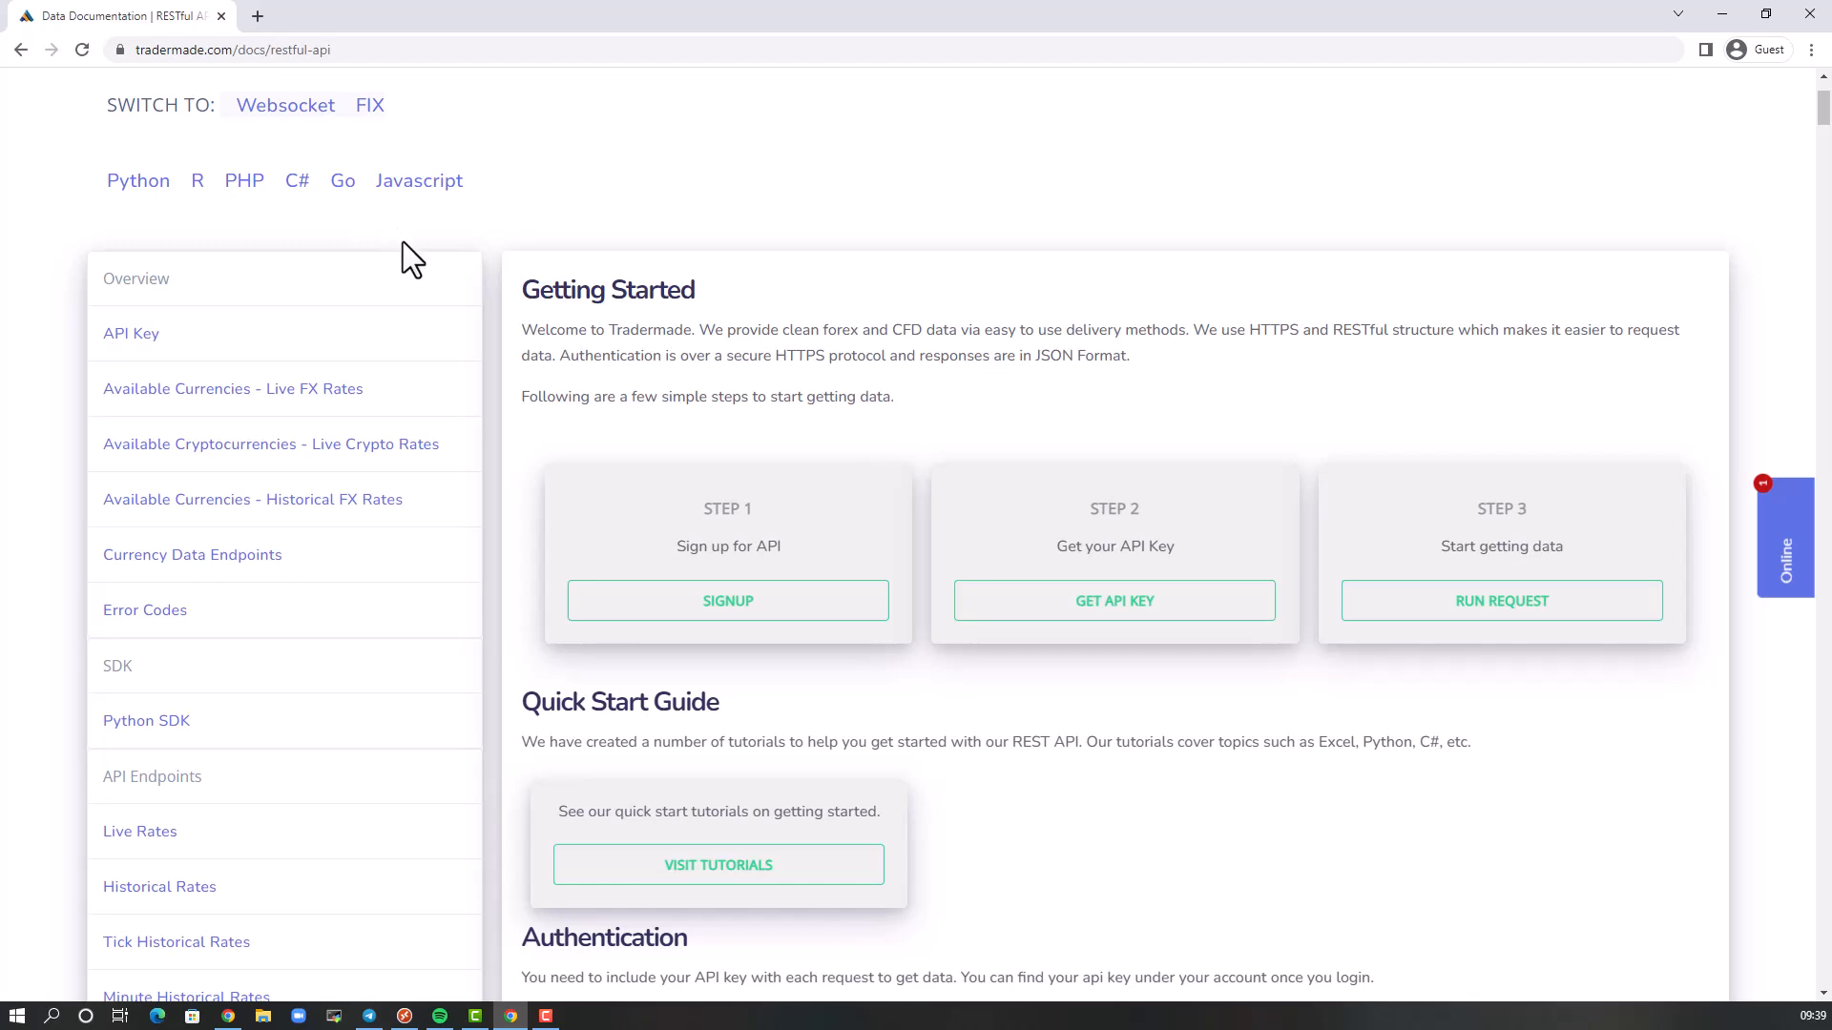
{"action": "scroll", "scroll_direction": "down", "scroll_amount": 3}
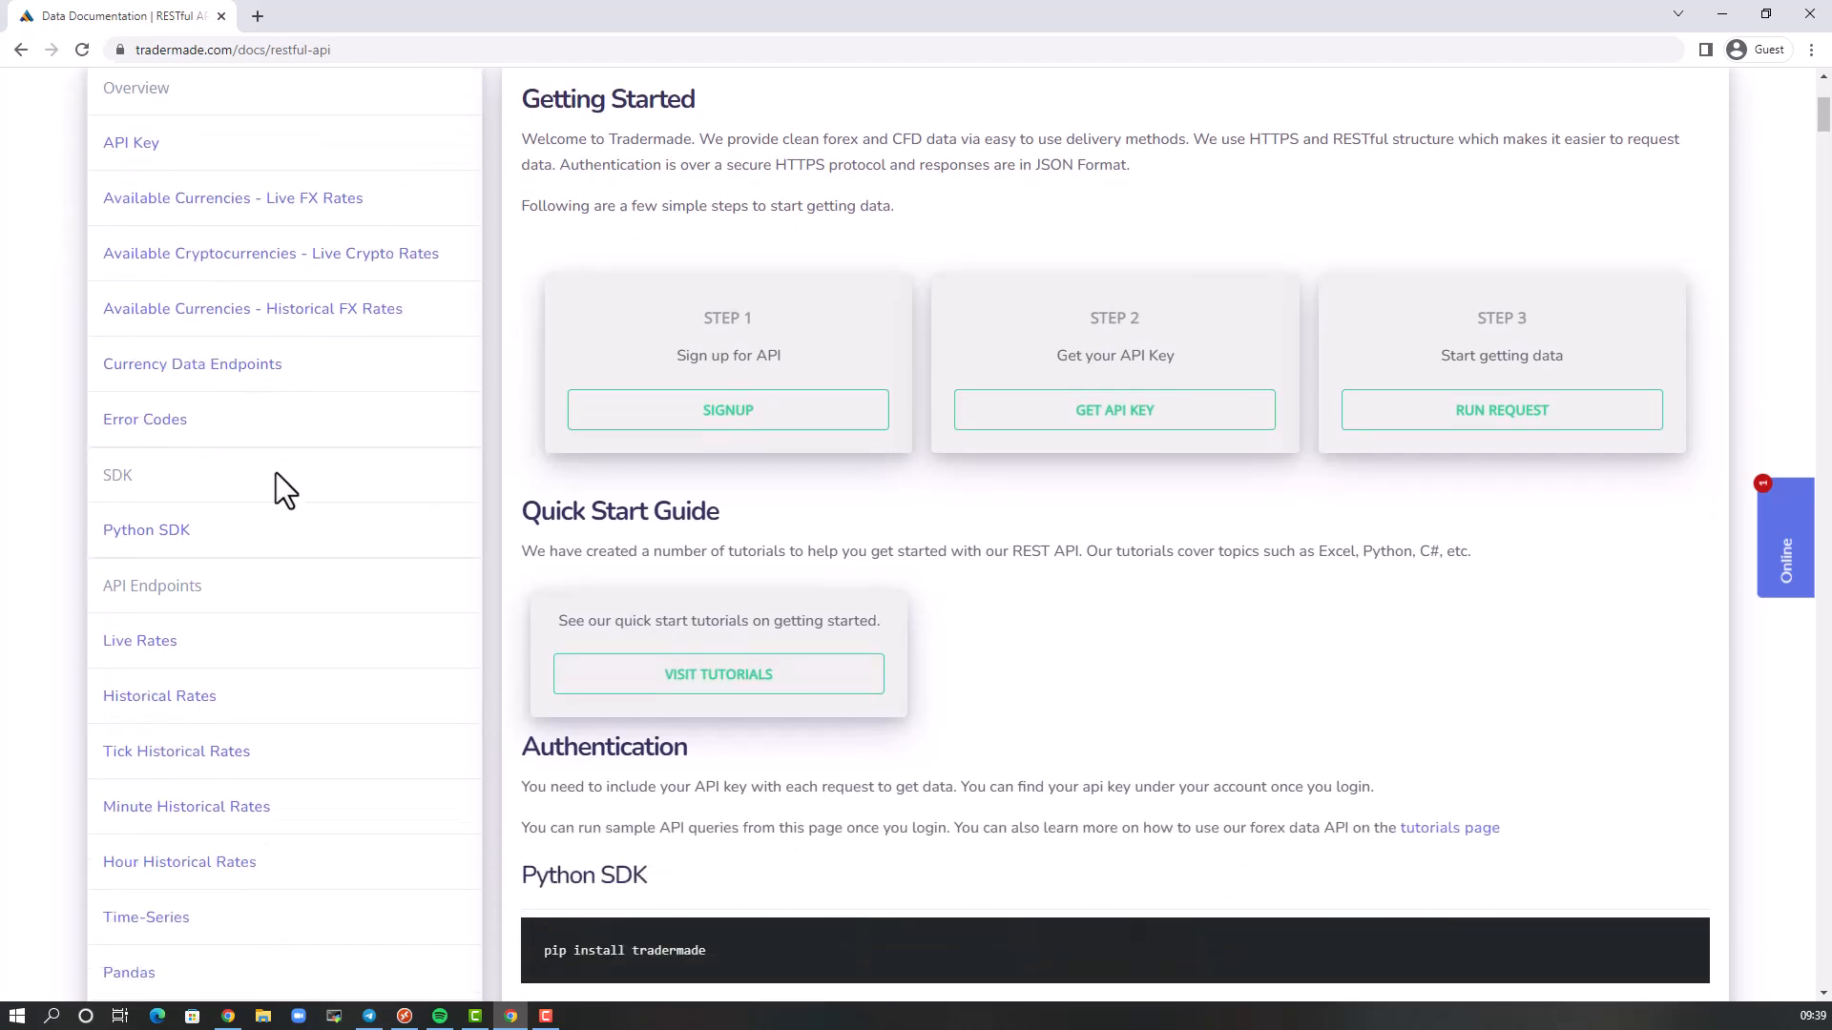
{"action": "mouse_move", "coordinate": [164, 718]}
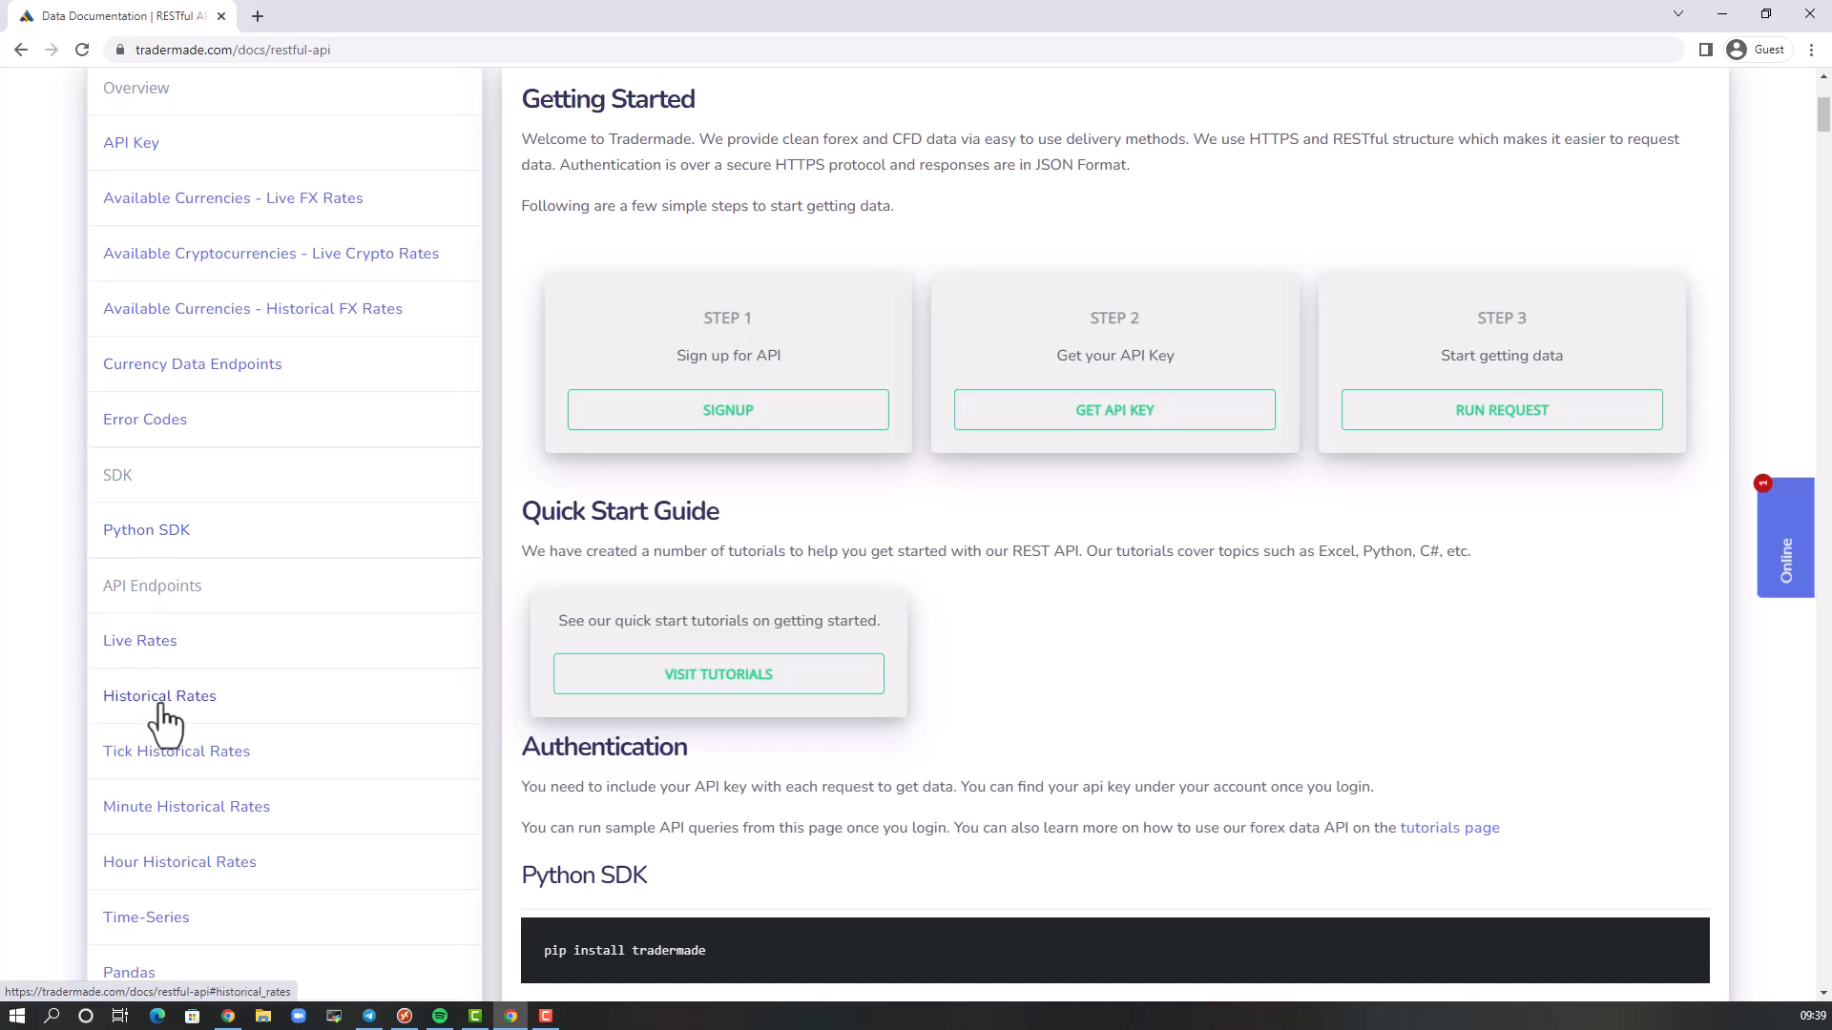
{"action": "left_click", "coordinate": [160, 694]}
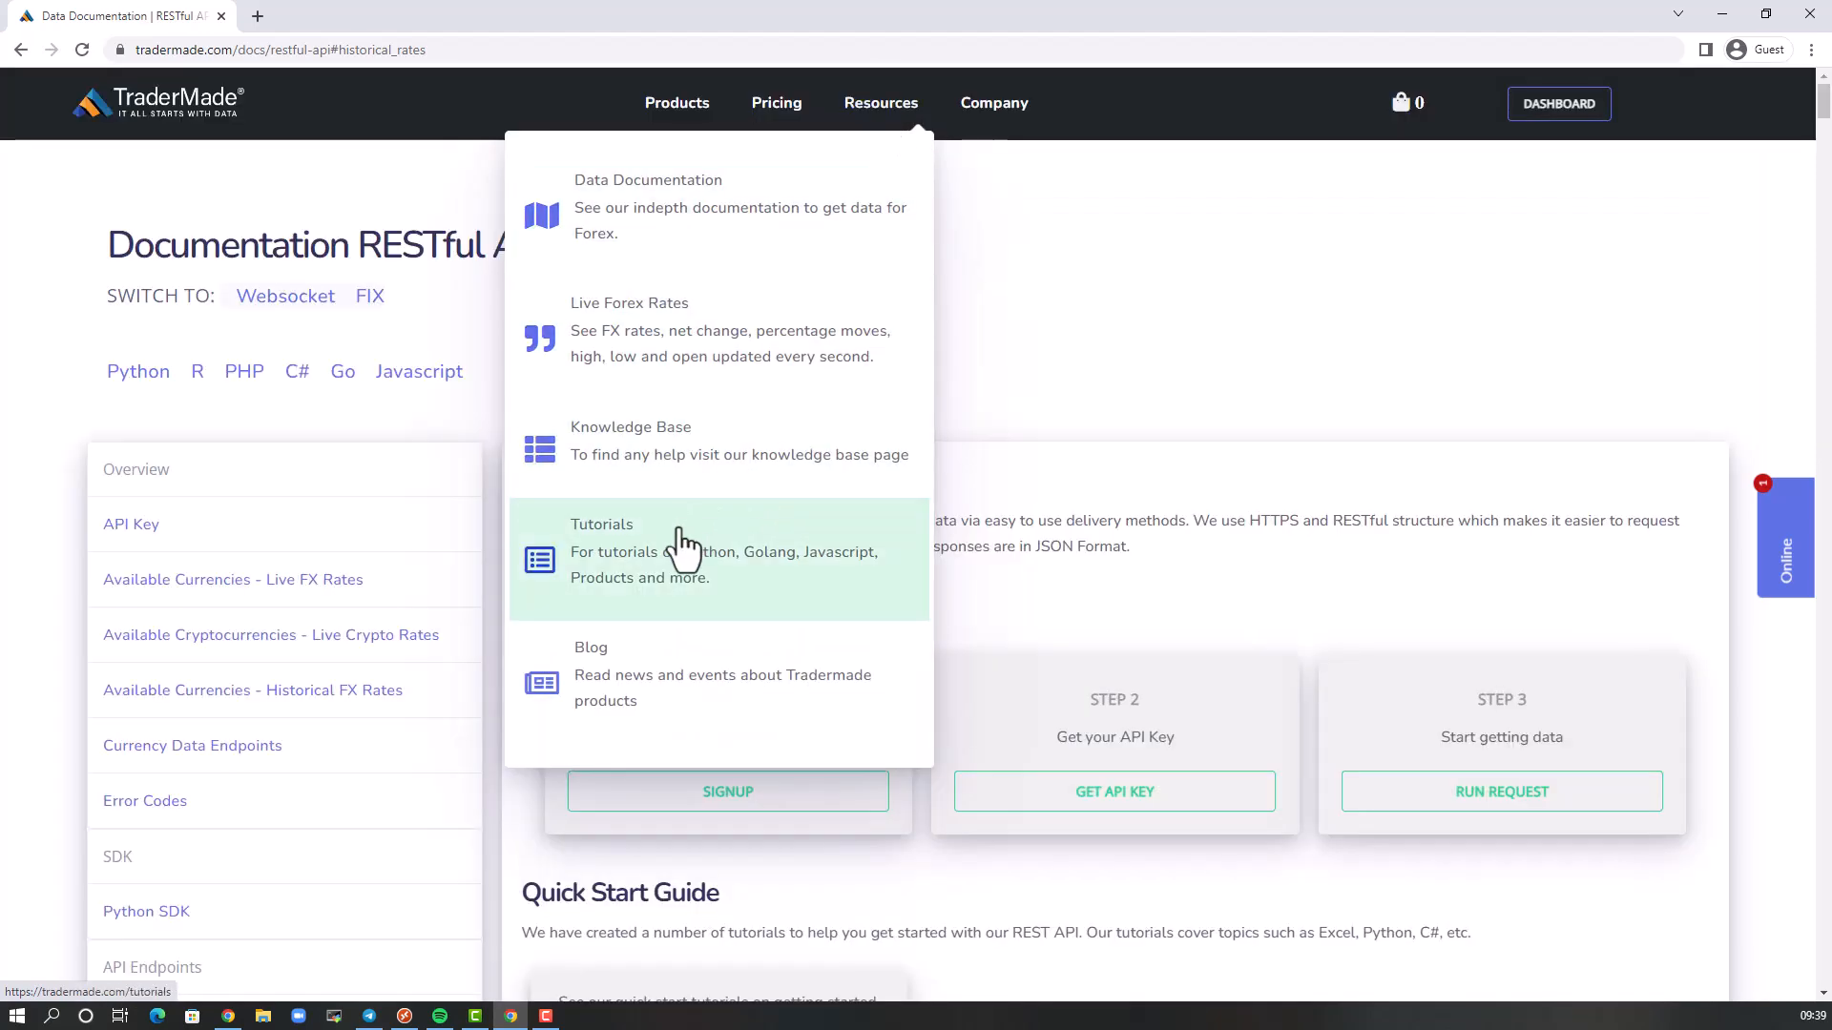
Step: View the Tutorials page and browse its Product and Technology tutorial listings
{"action": "left_click", "coordinate": [601, 522]}
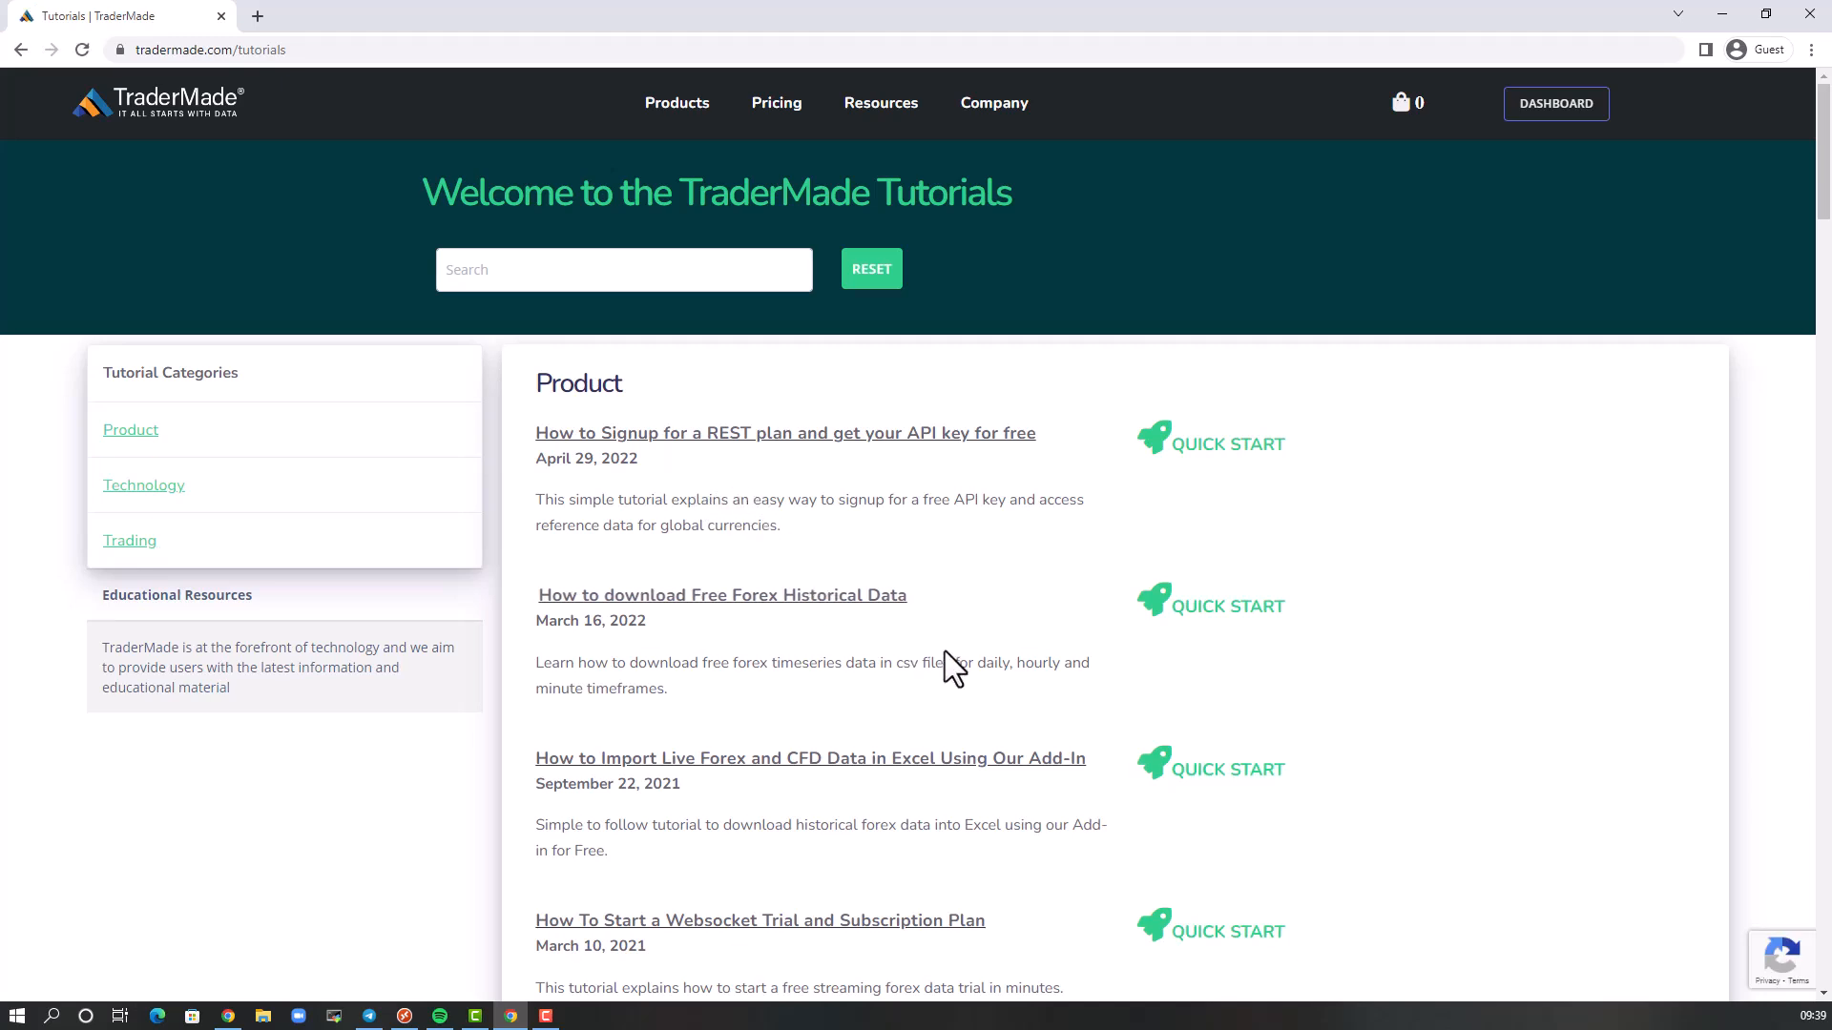
{"action": "scroll", "scroll_direction": "down", "scroll_amount": 3}
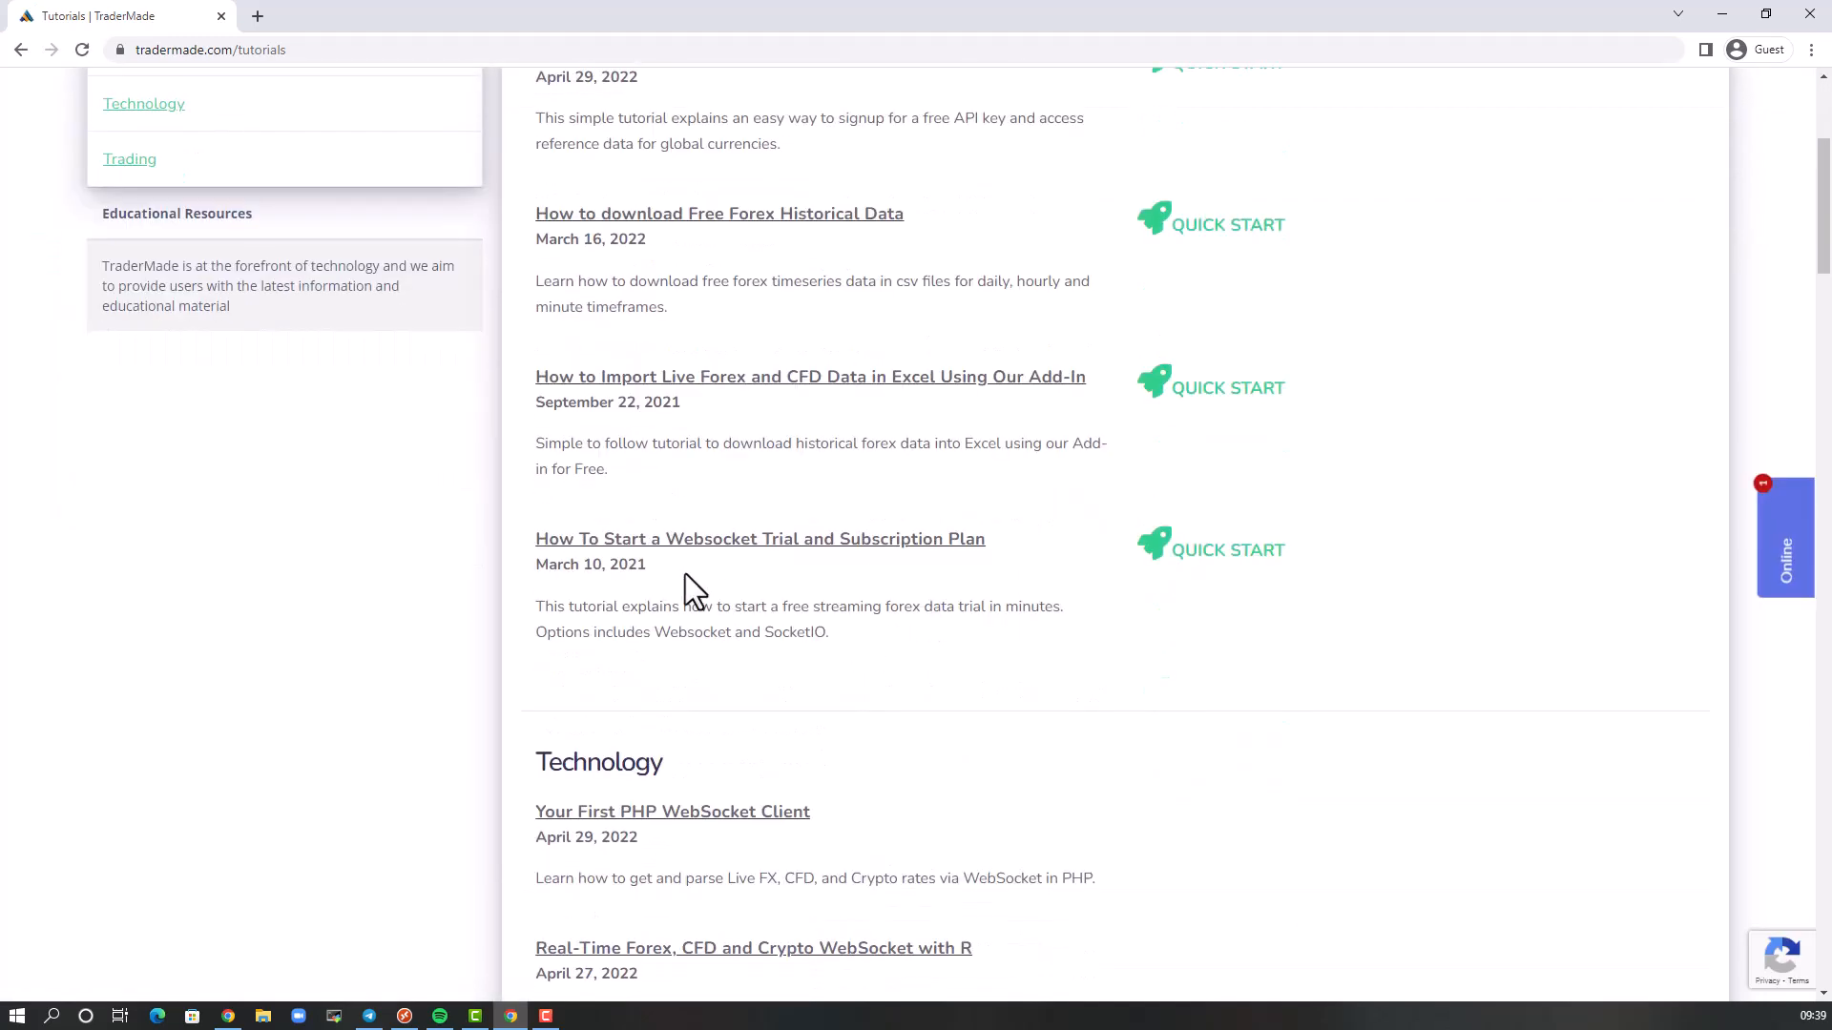
{"action": "scroll", "scroll_direction": "down", "scroll_amount": 3}
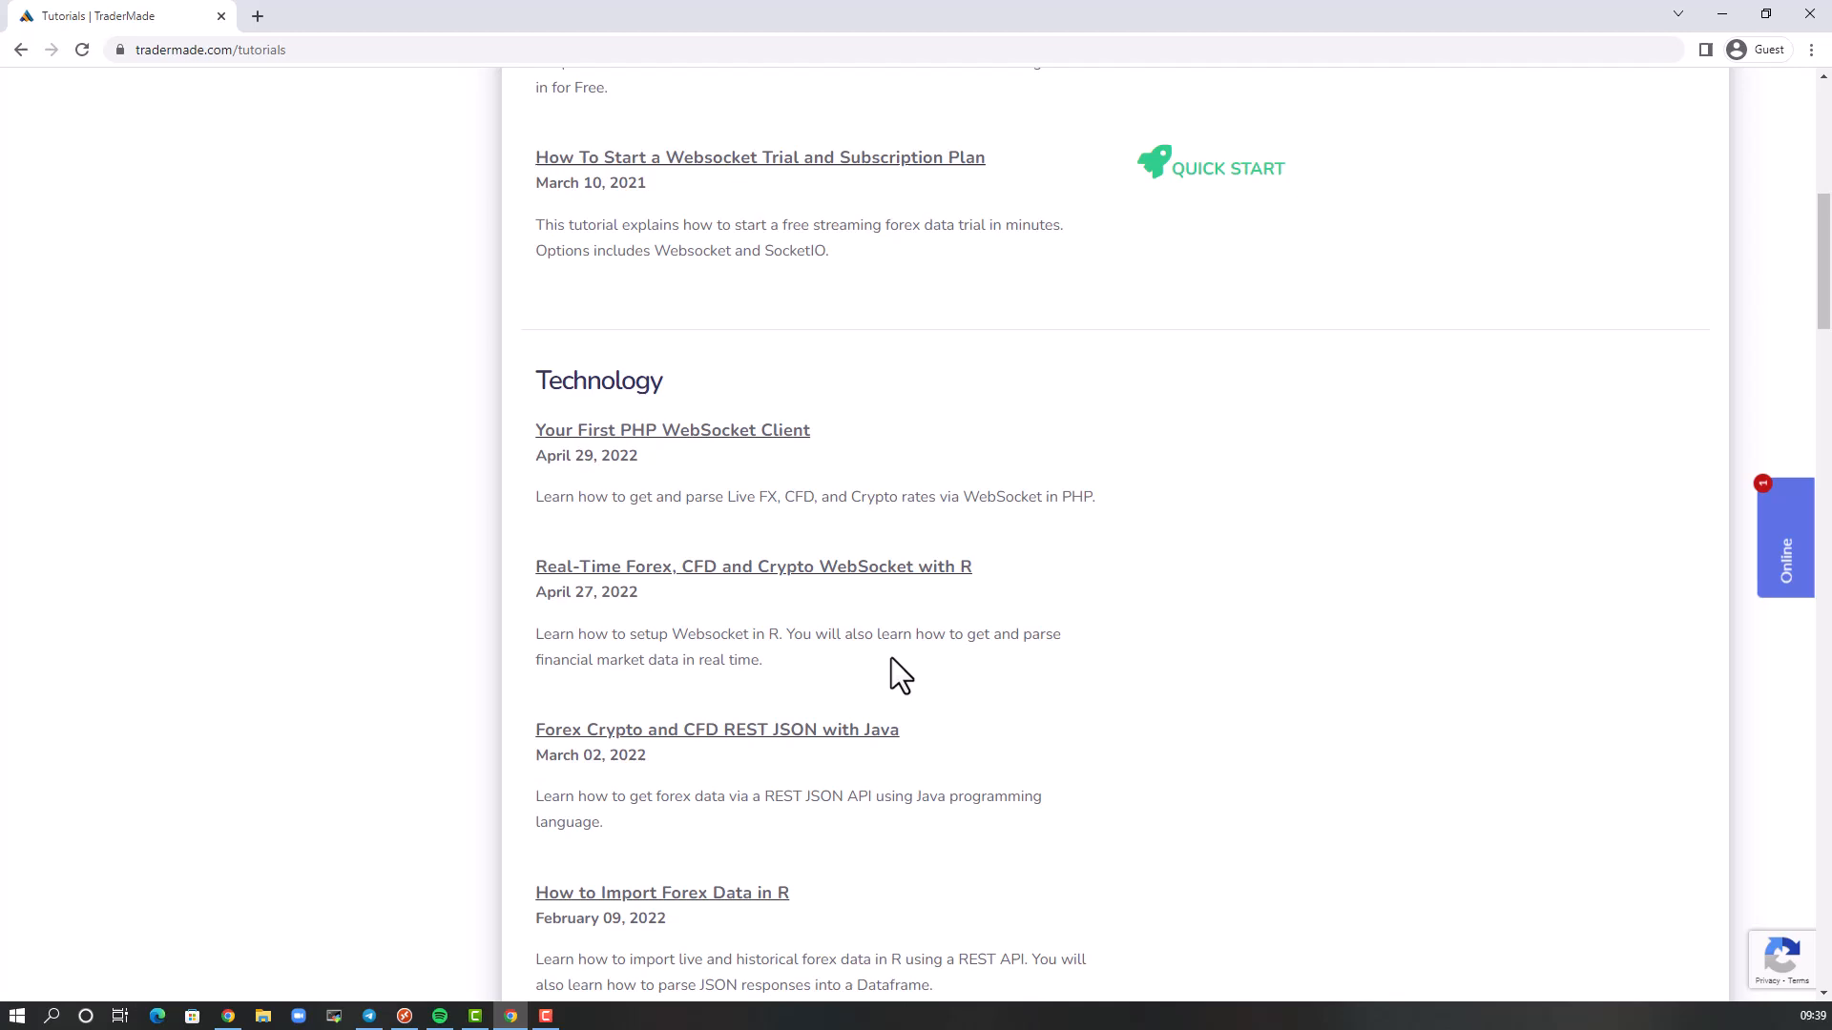